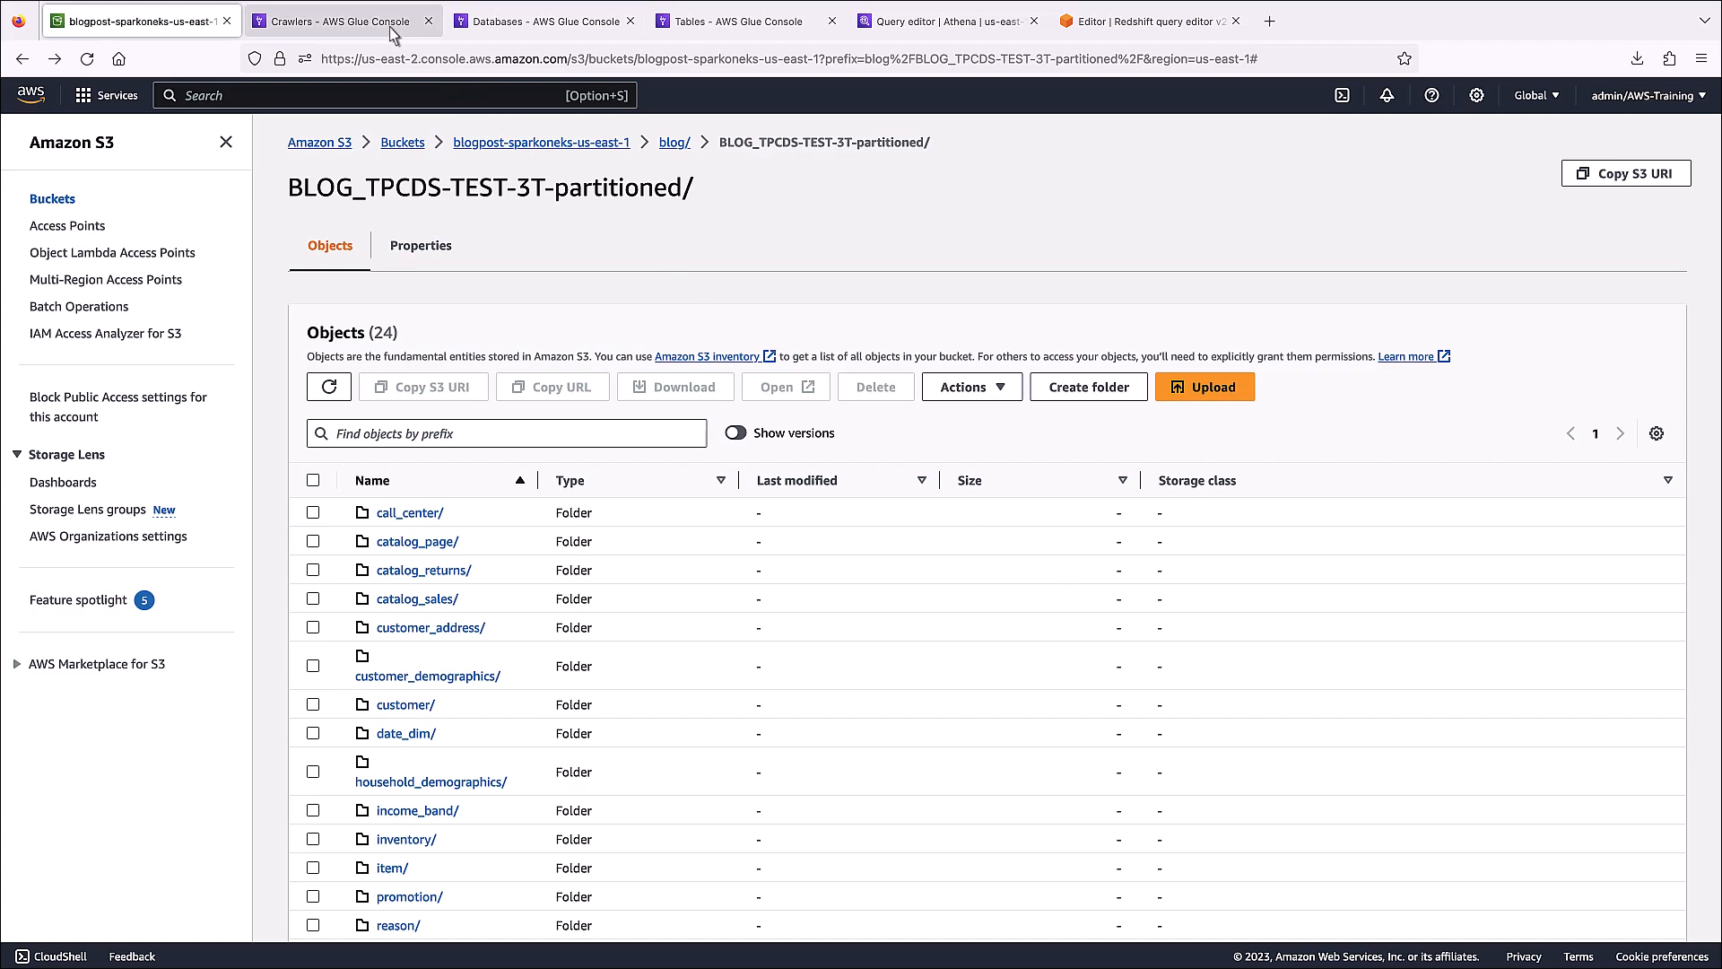
- Switch to the tpcdsdb-without-stats crawler's details page
click(343, 21)
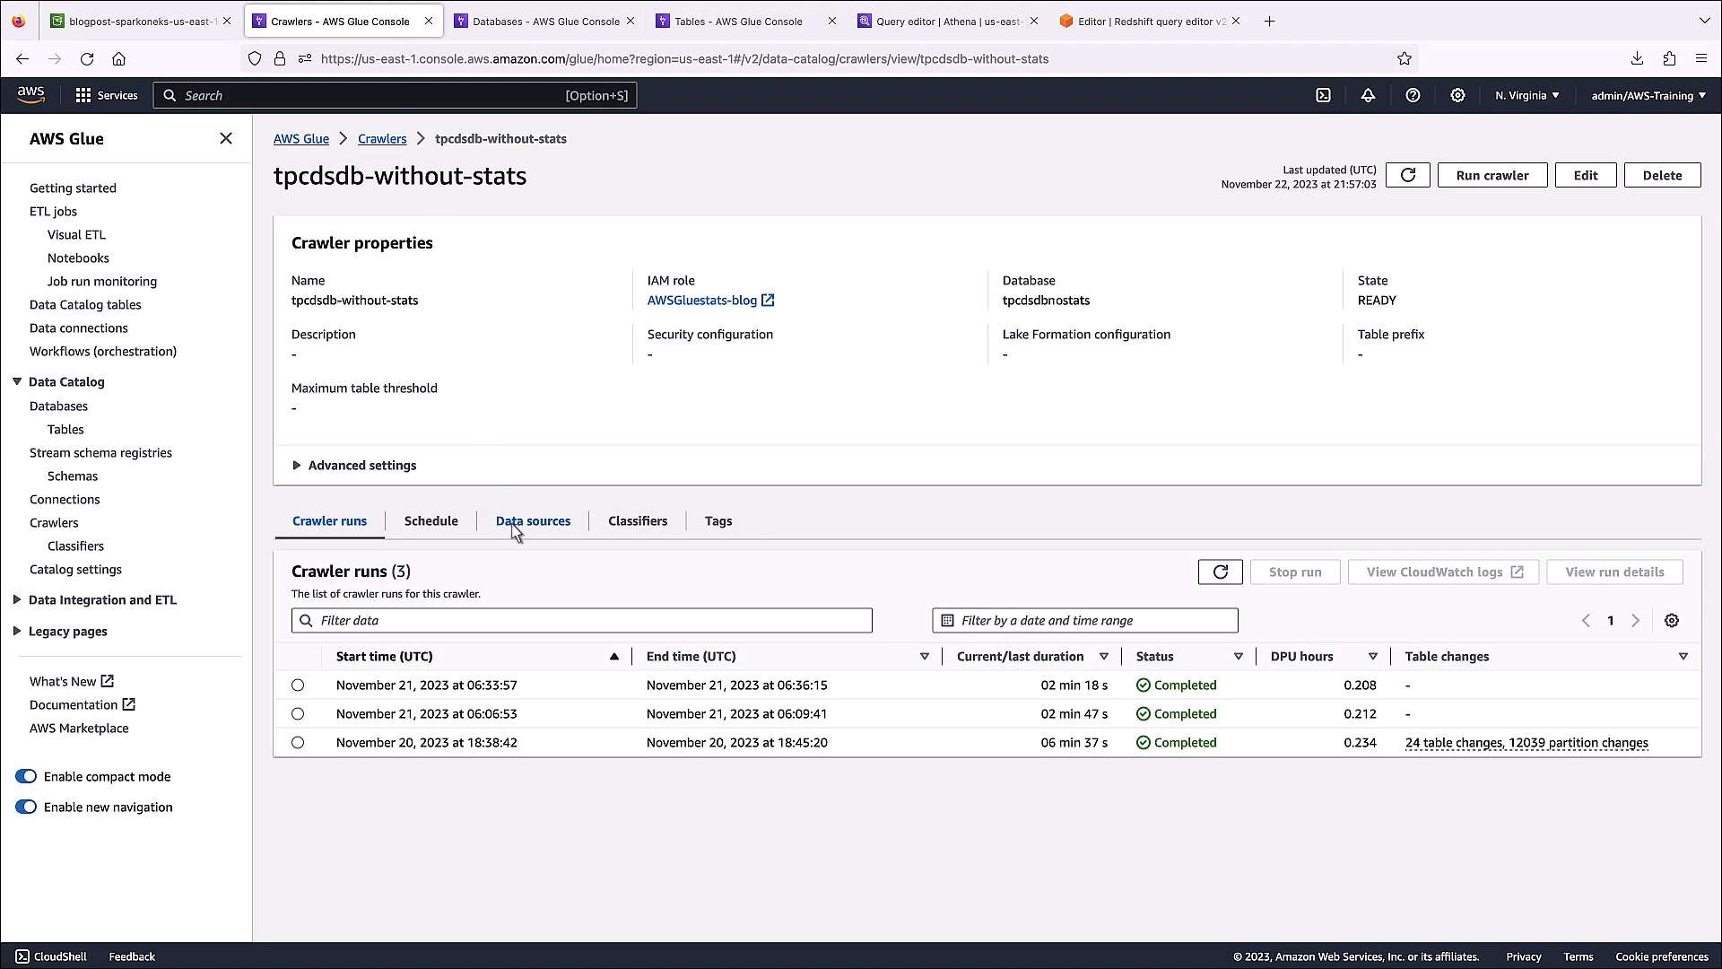
click(532, 520)
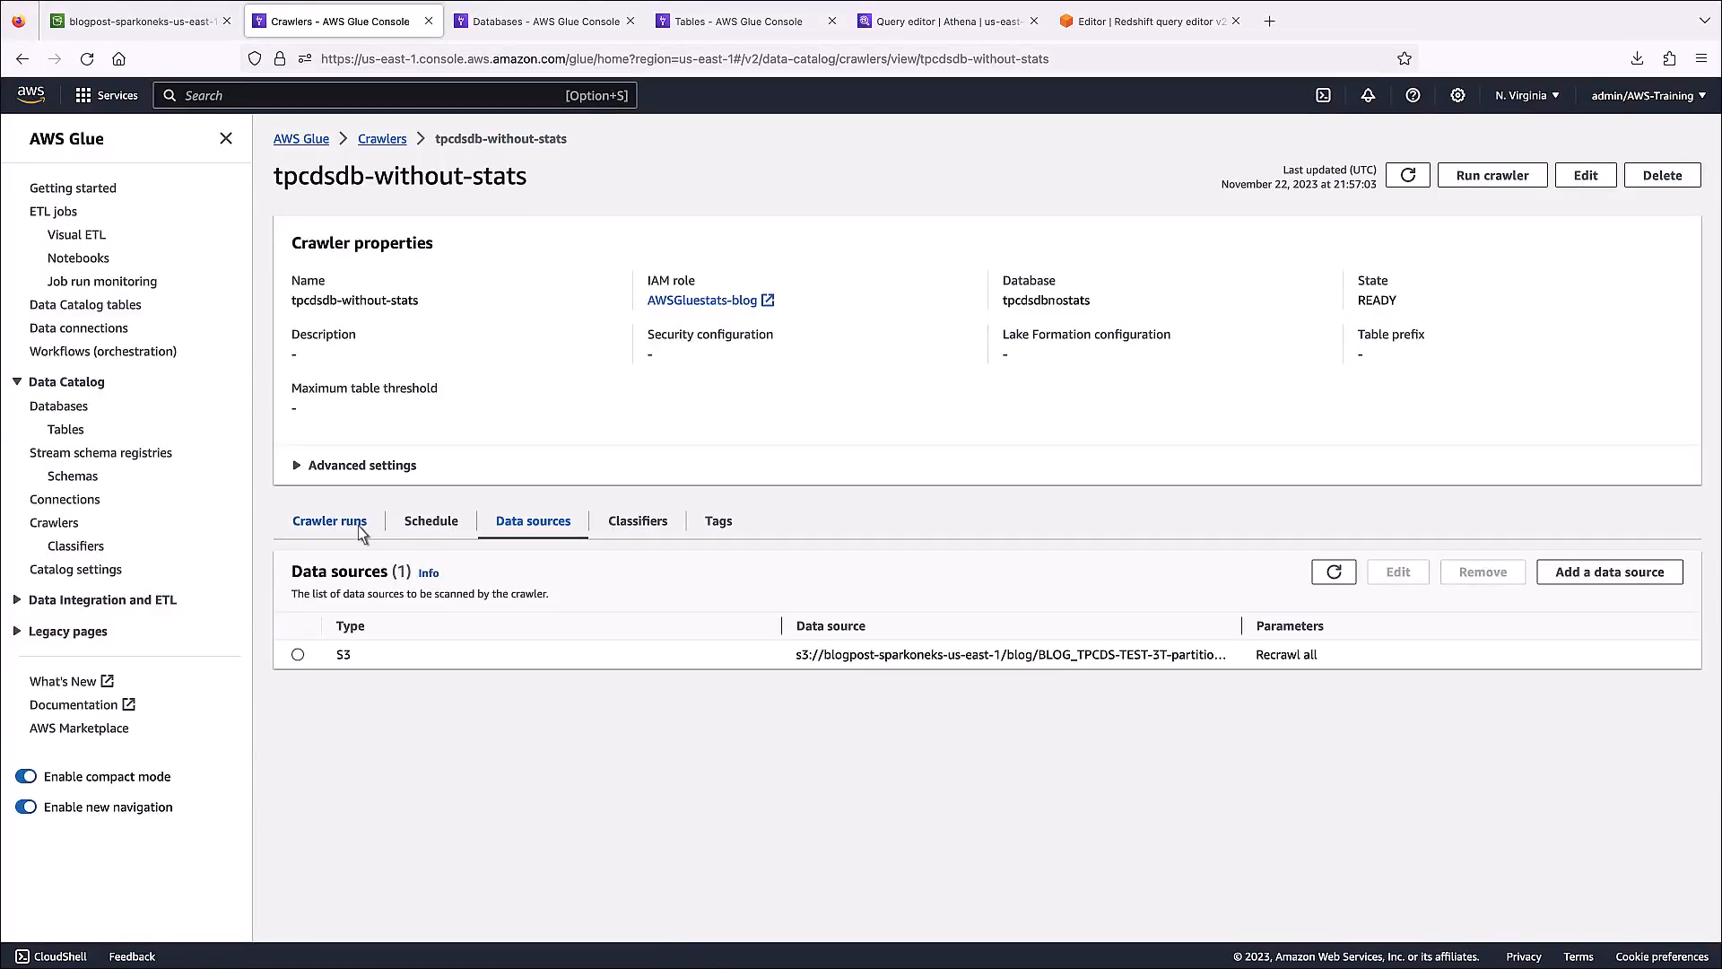
click(329, 521)
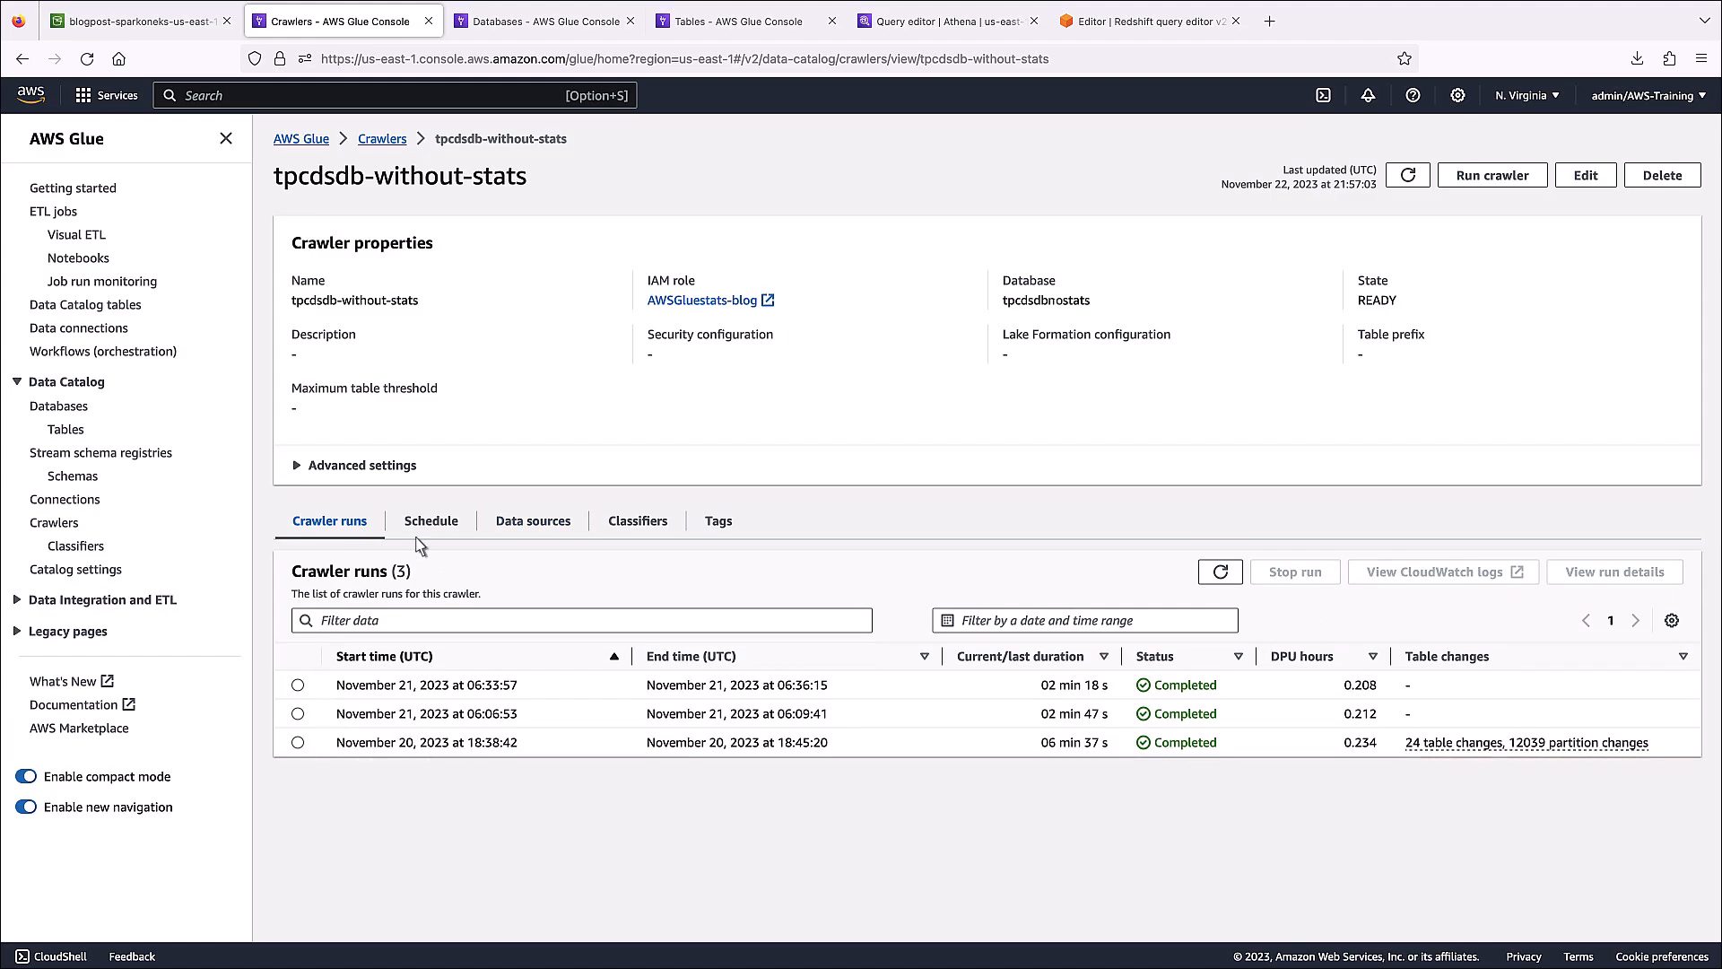
click(1528, 741)
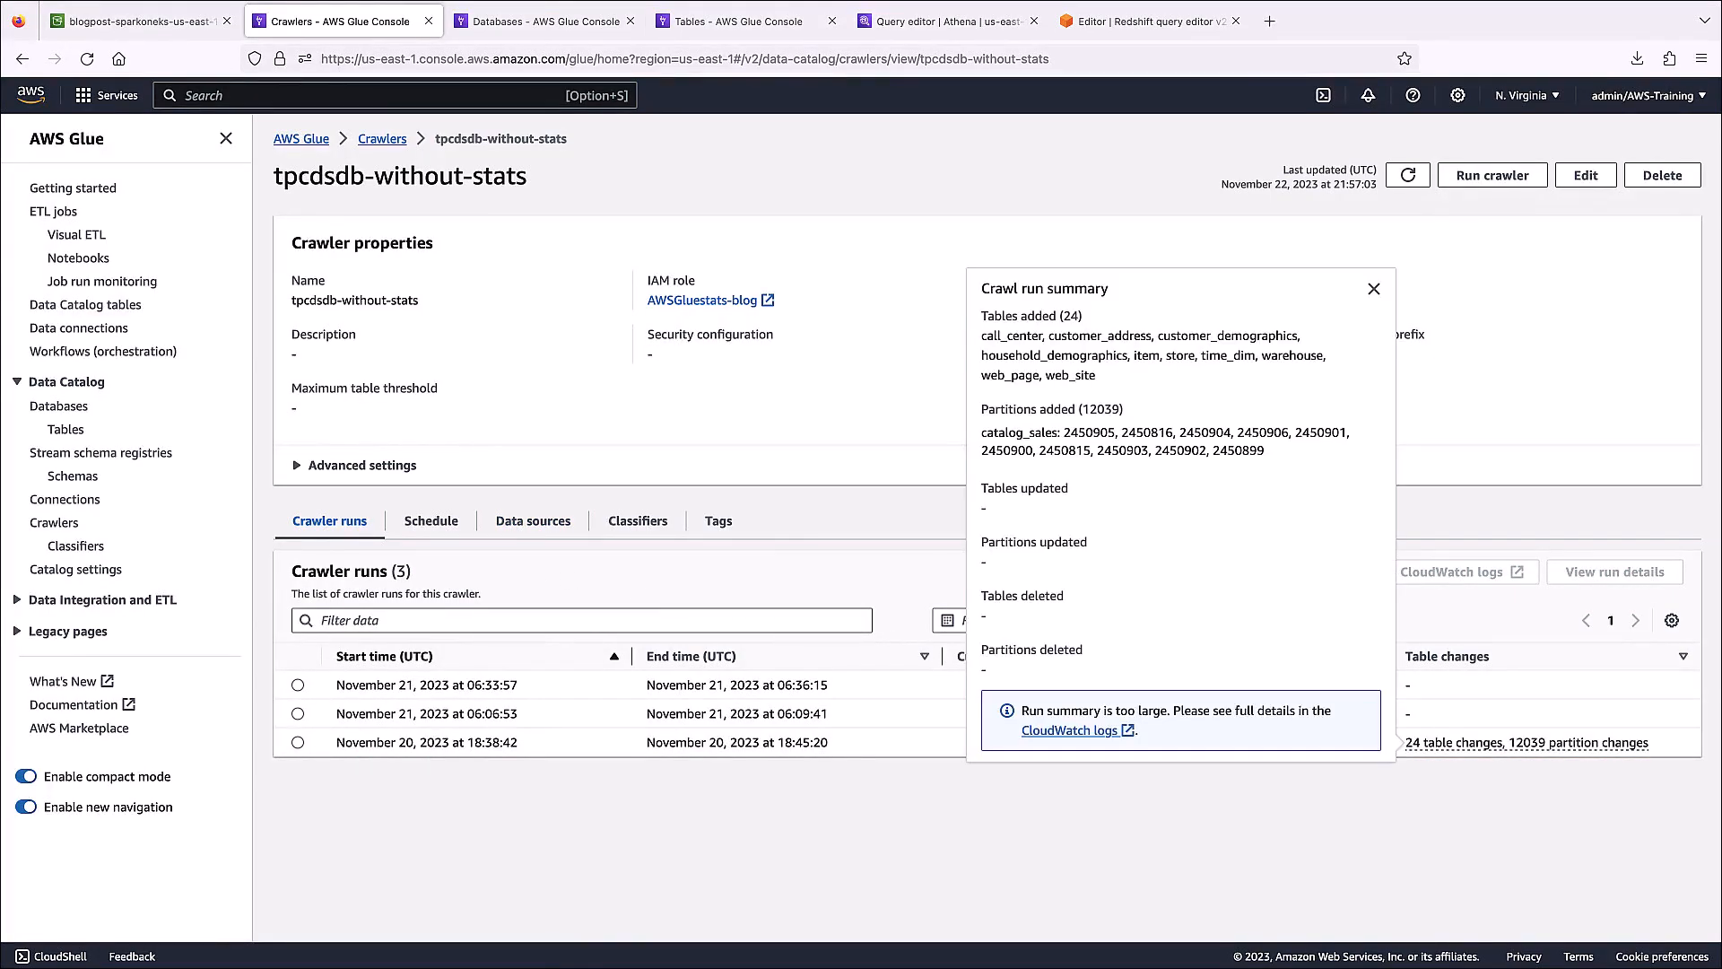
mouse_move(1383, 322)
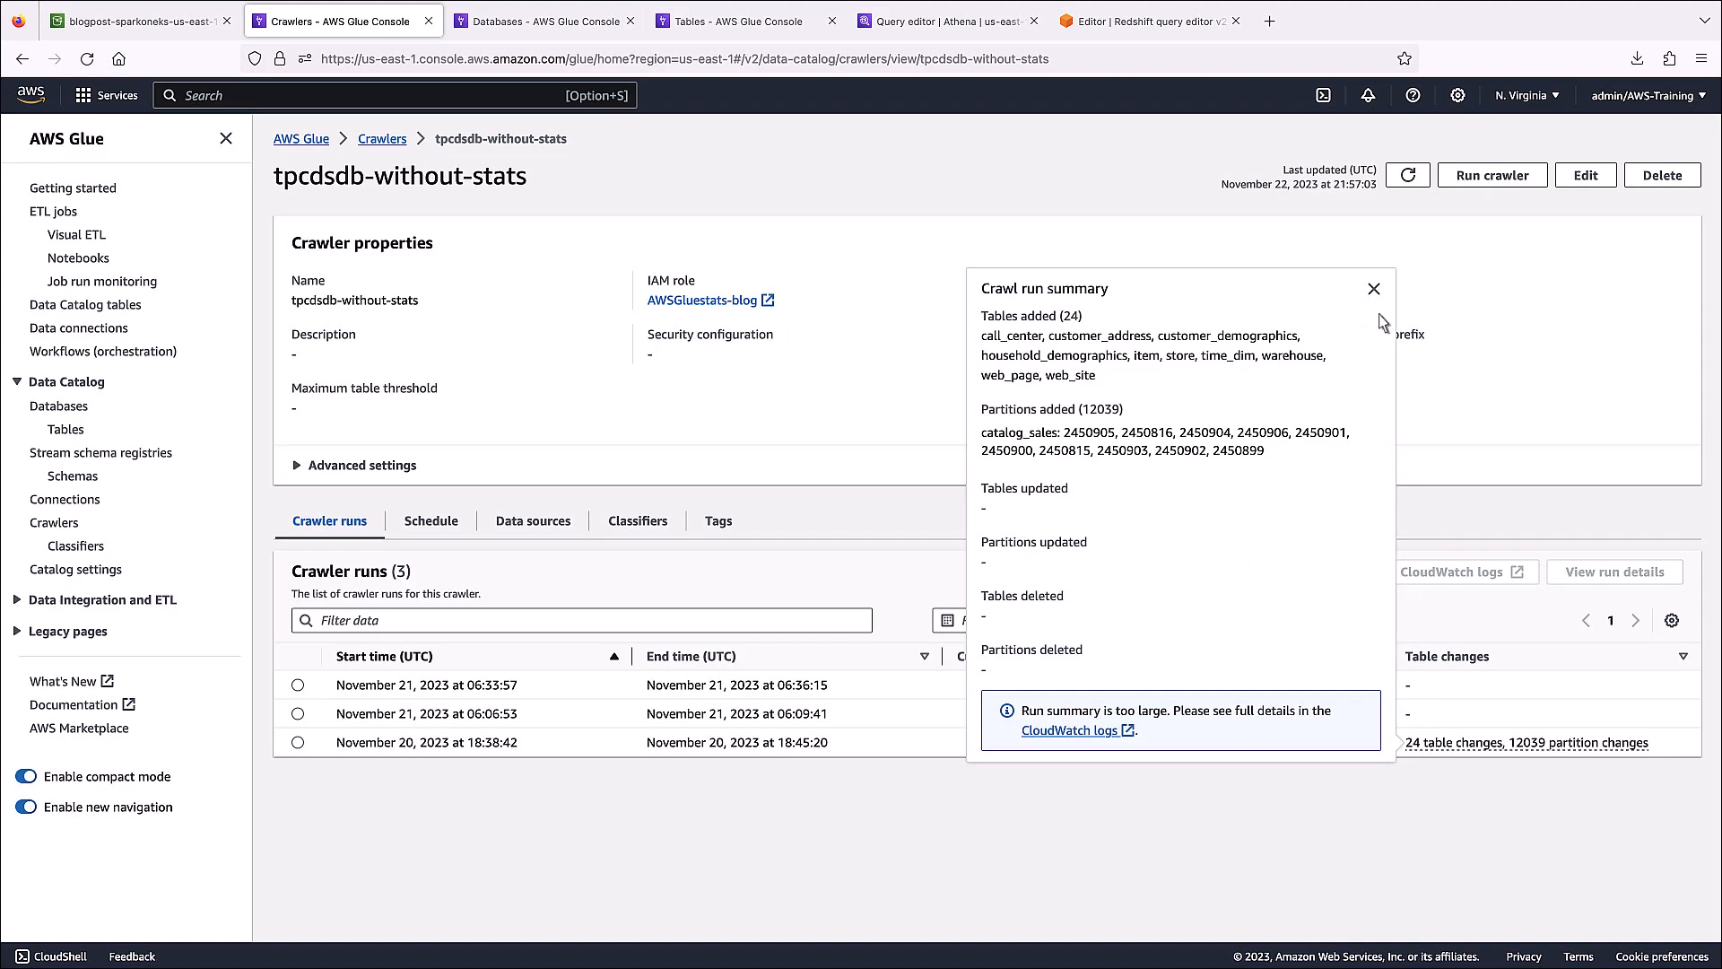
click(1373, 289)
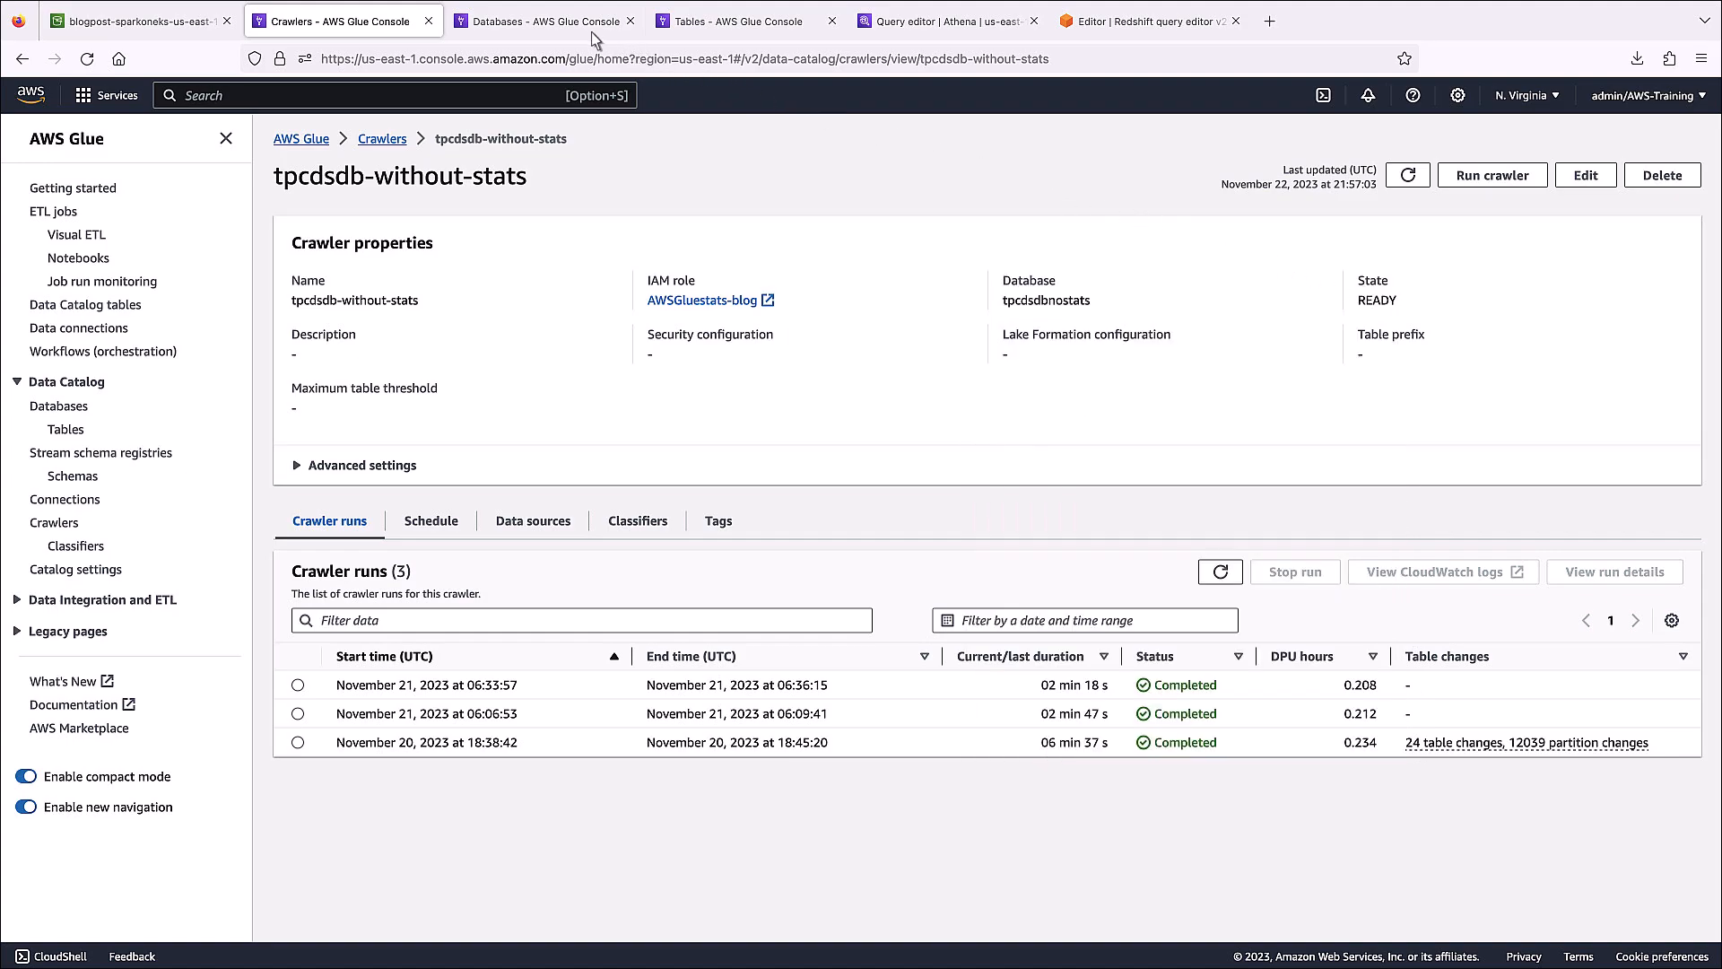
- Start Generate statistics for the call_center table from its Actions menu
click(543, 20)
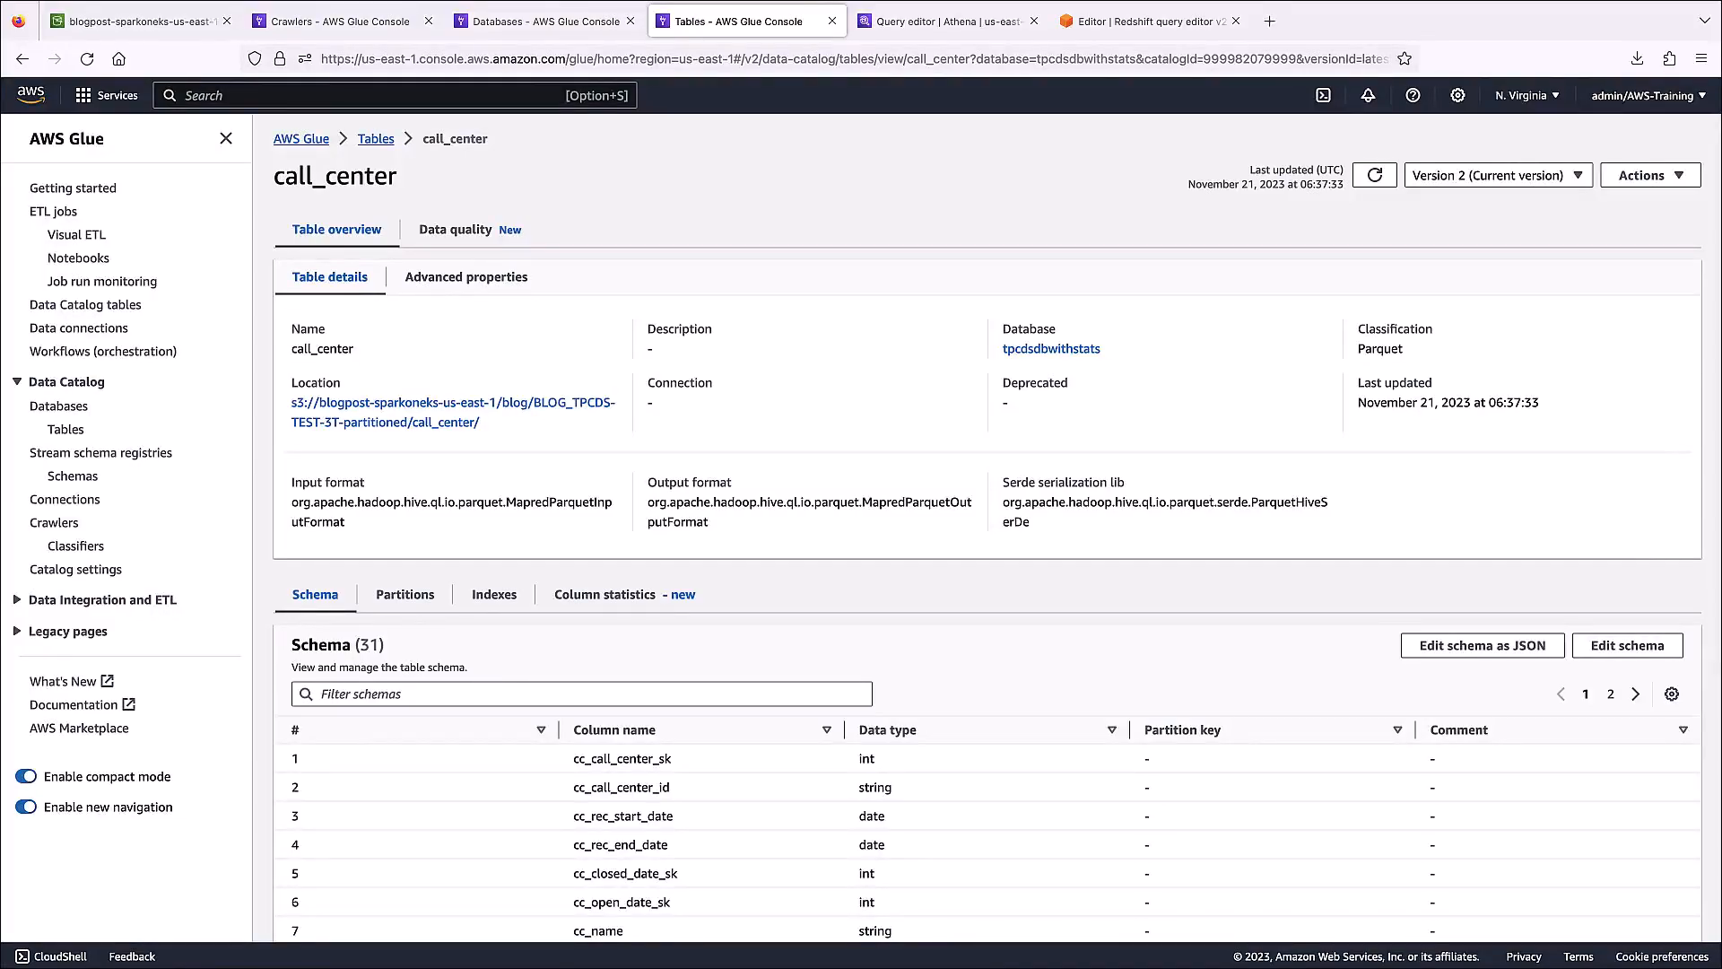
mouse_move(1032, 86)
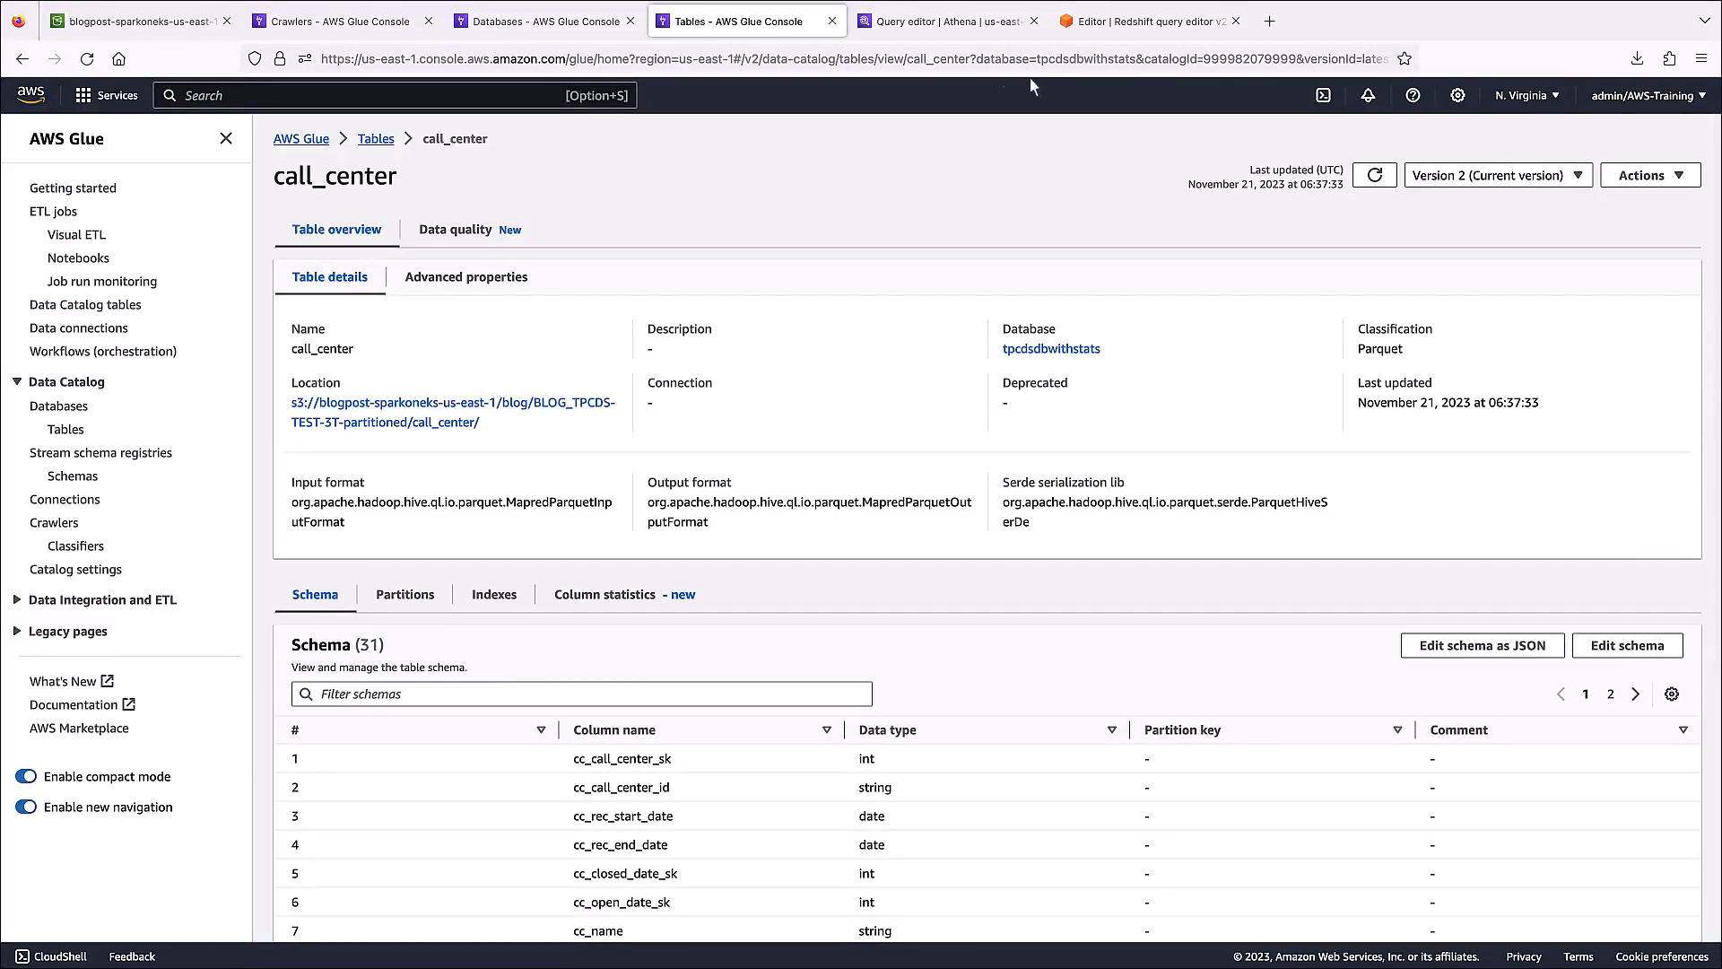
click(1650, 174)
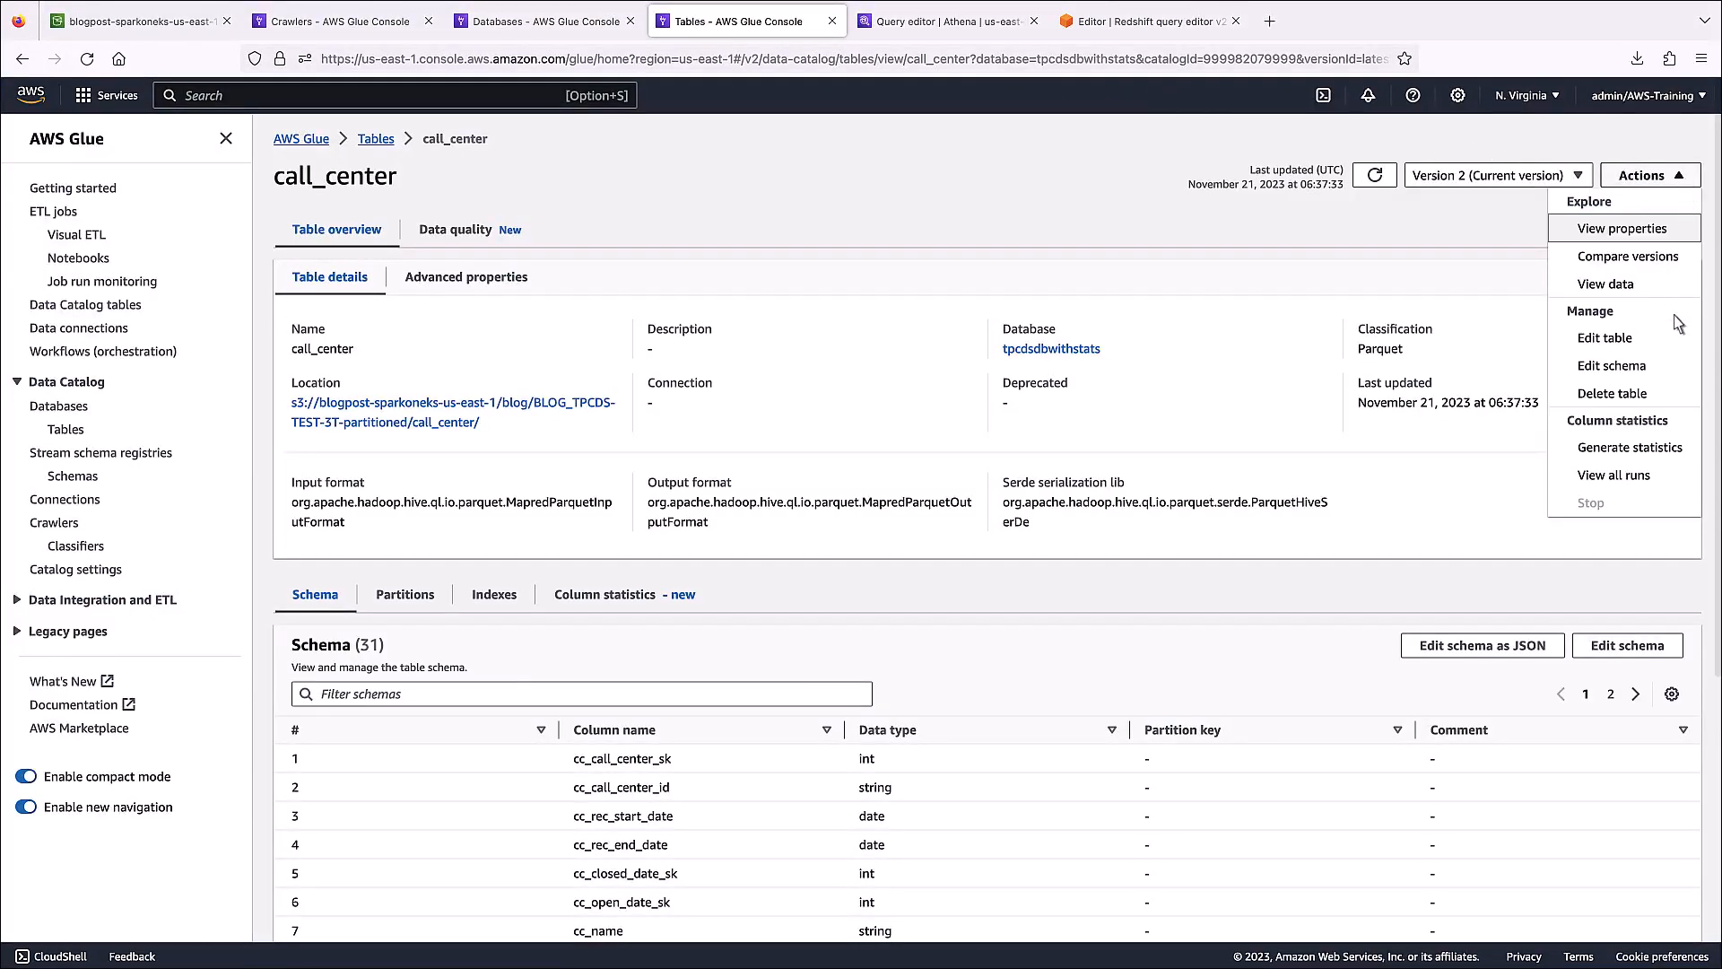
click(1629, 447)
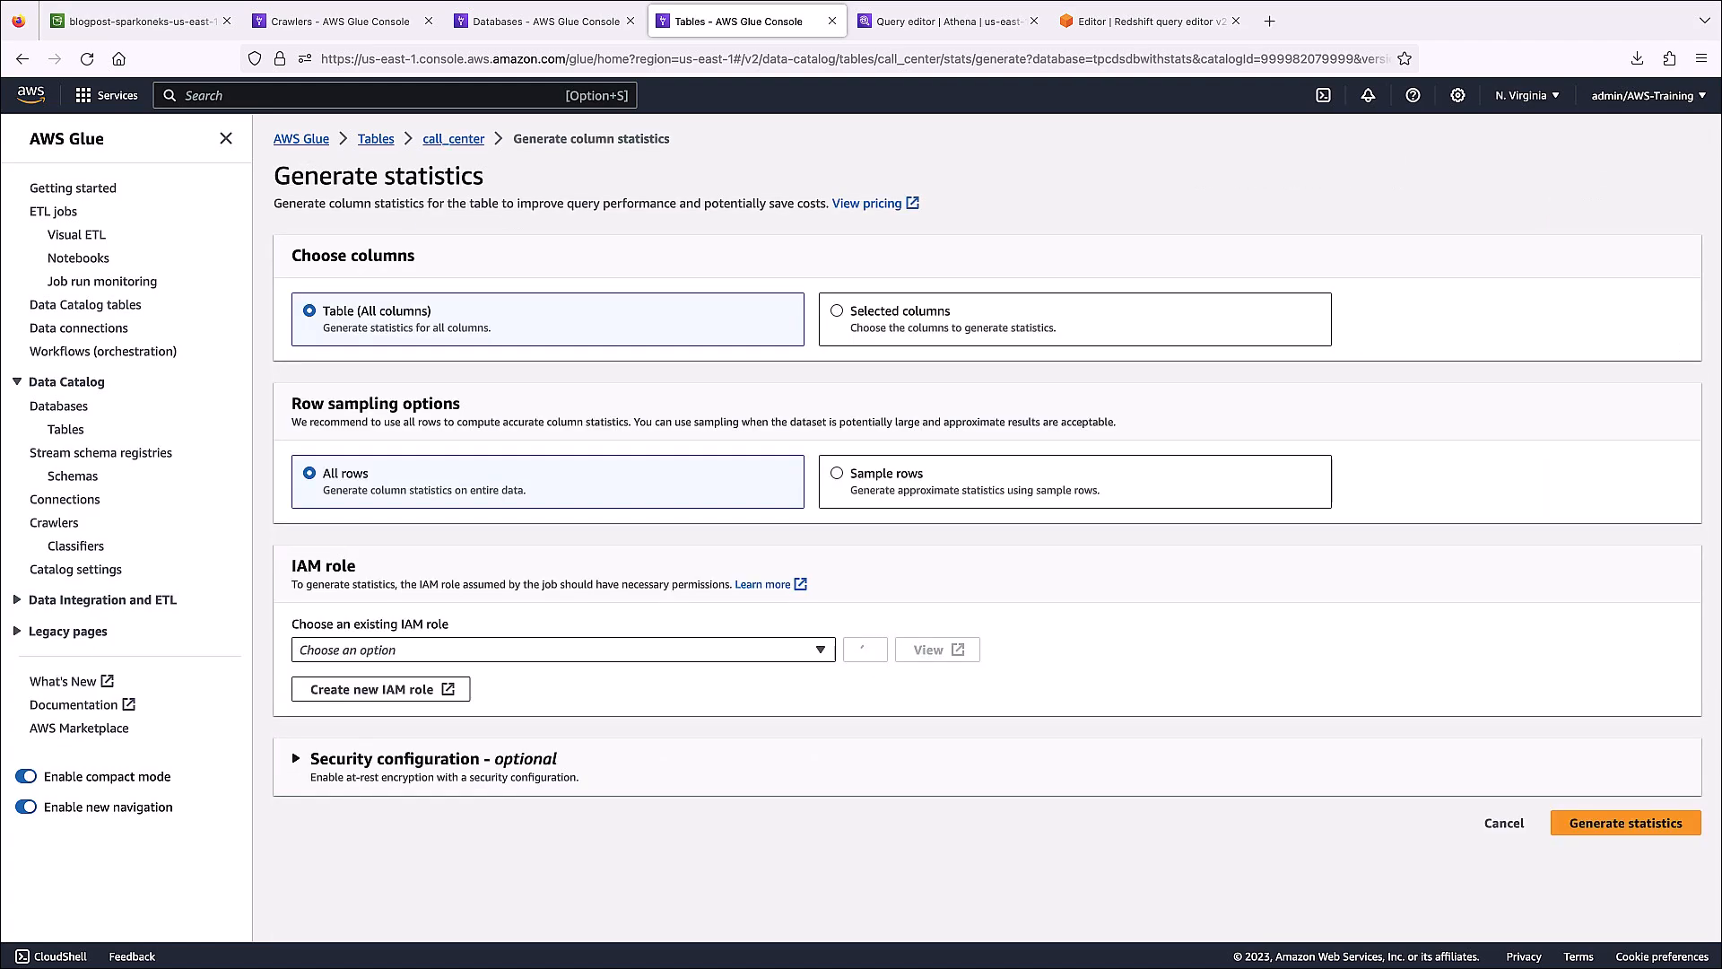
mouse_move(841, 321)
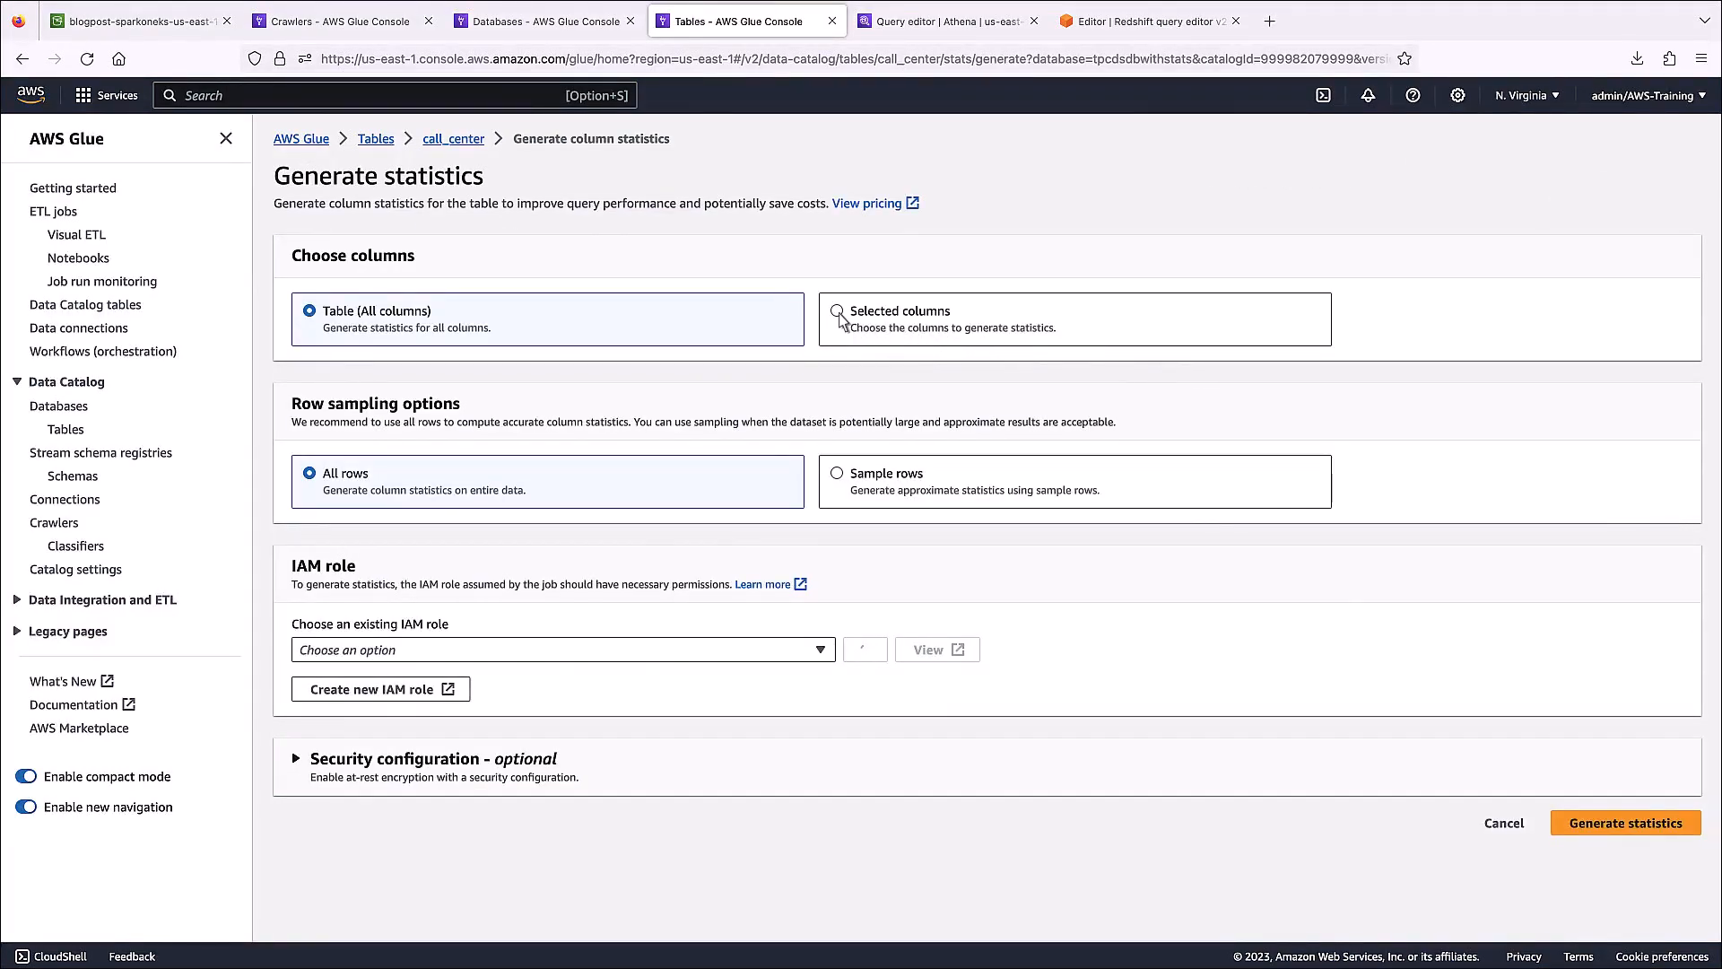
- Submit statistics for all columns and all rows using the AWSGluestats-blog role
click(836, 312)
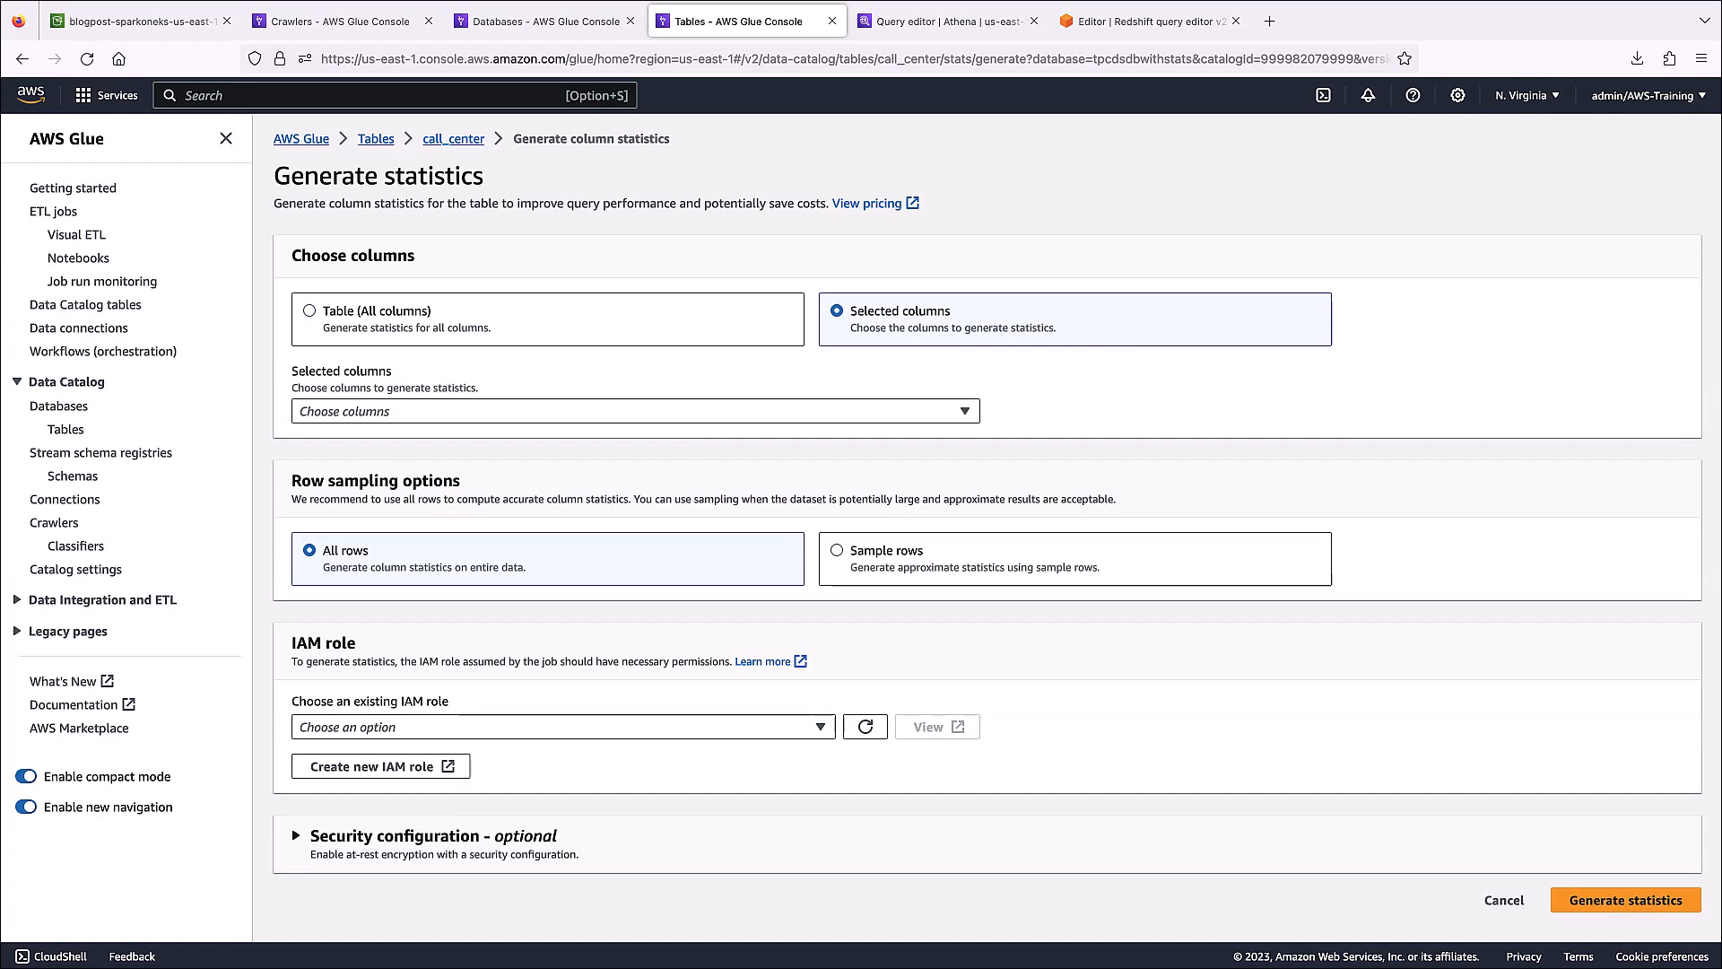
mouse_move(519, 321)
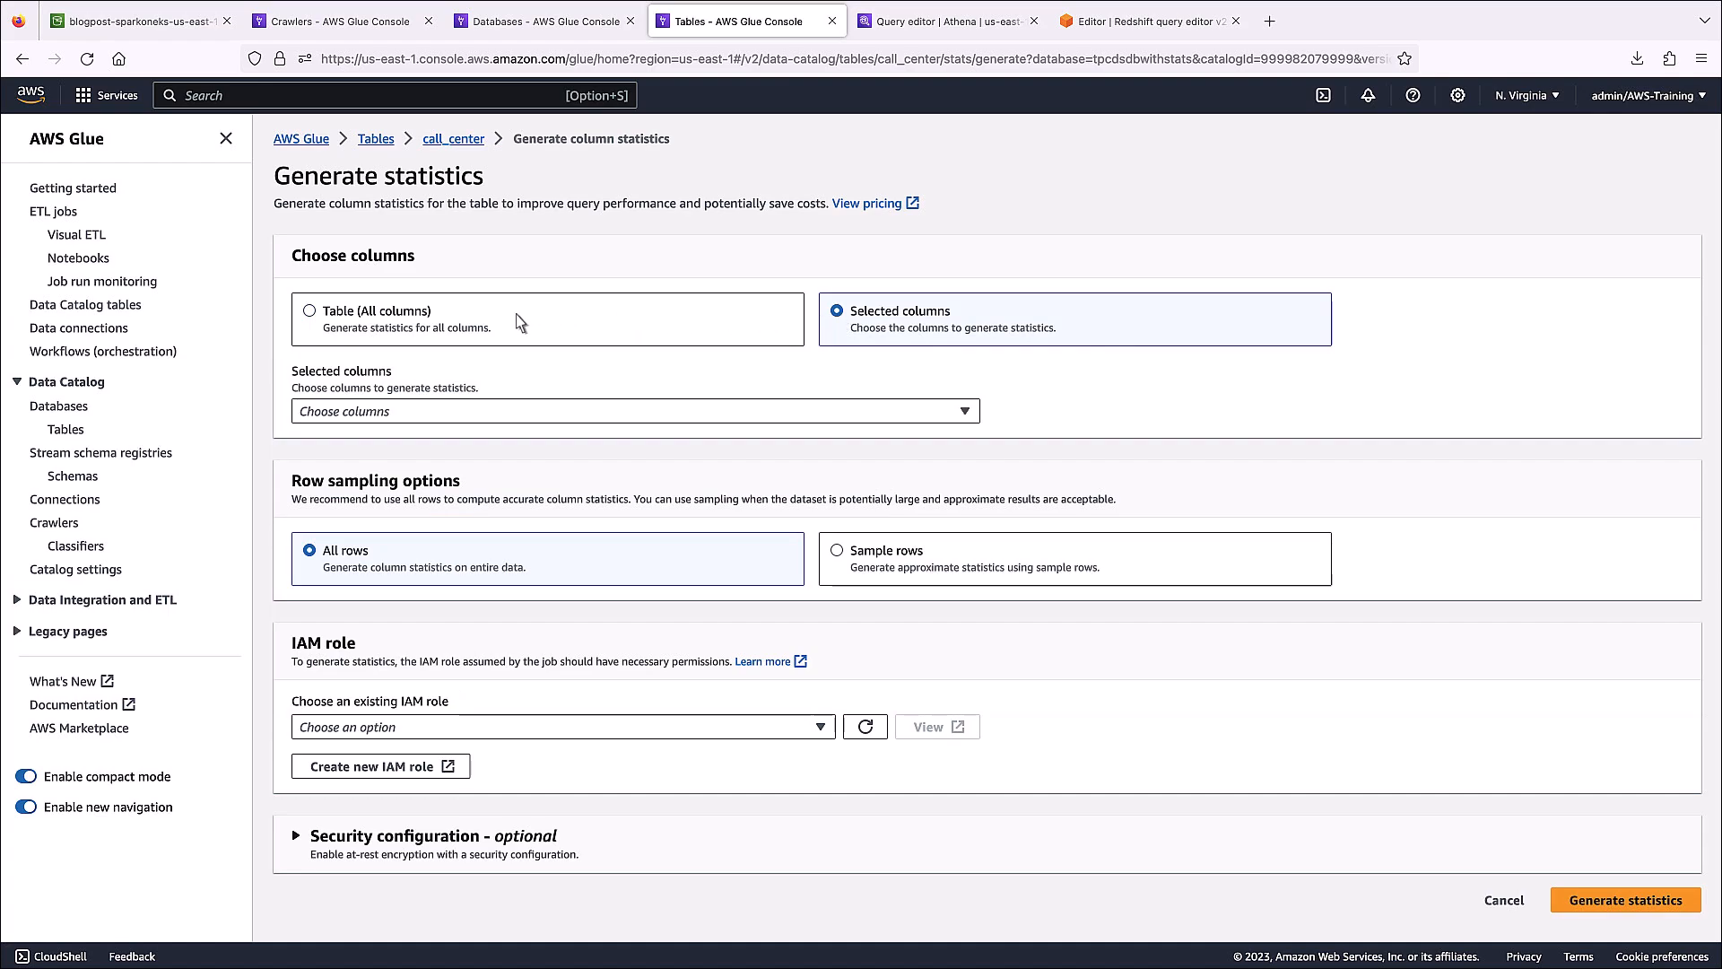
click(308, 311)
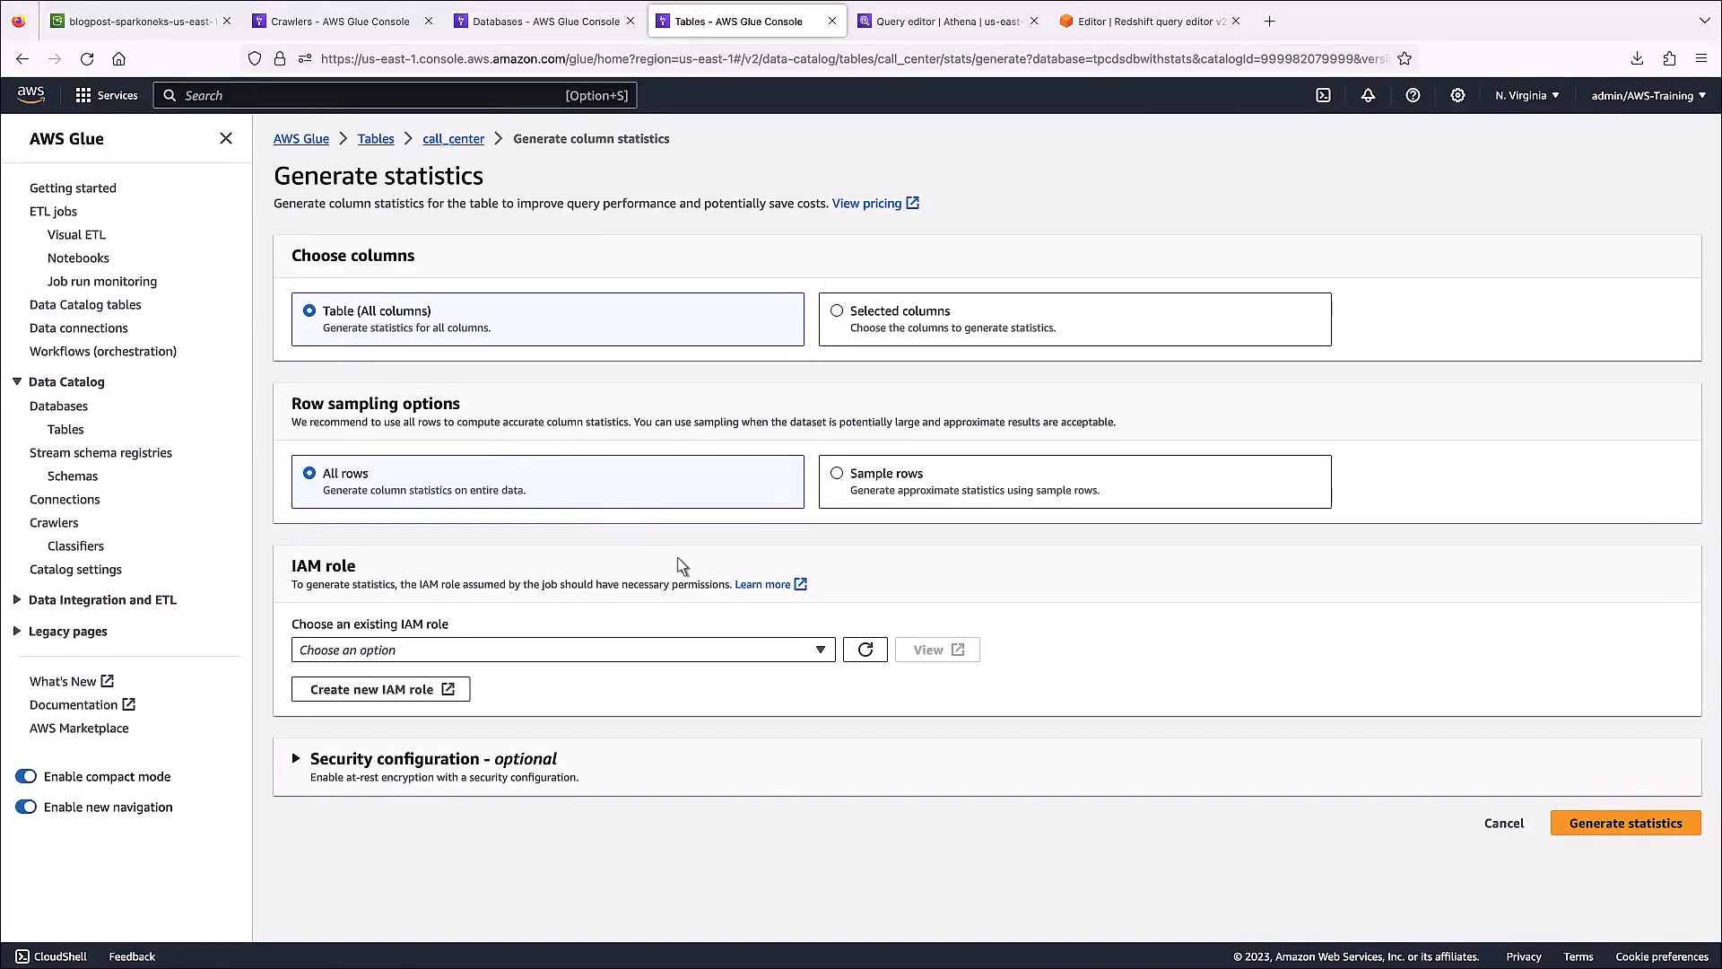
text(blog)
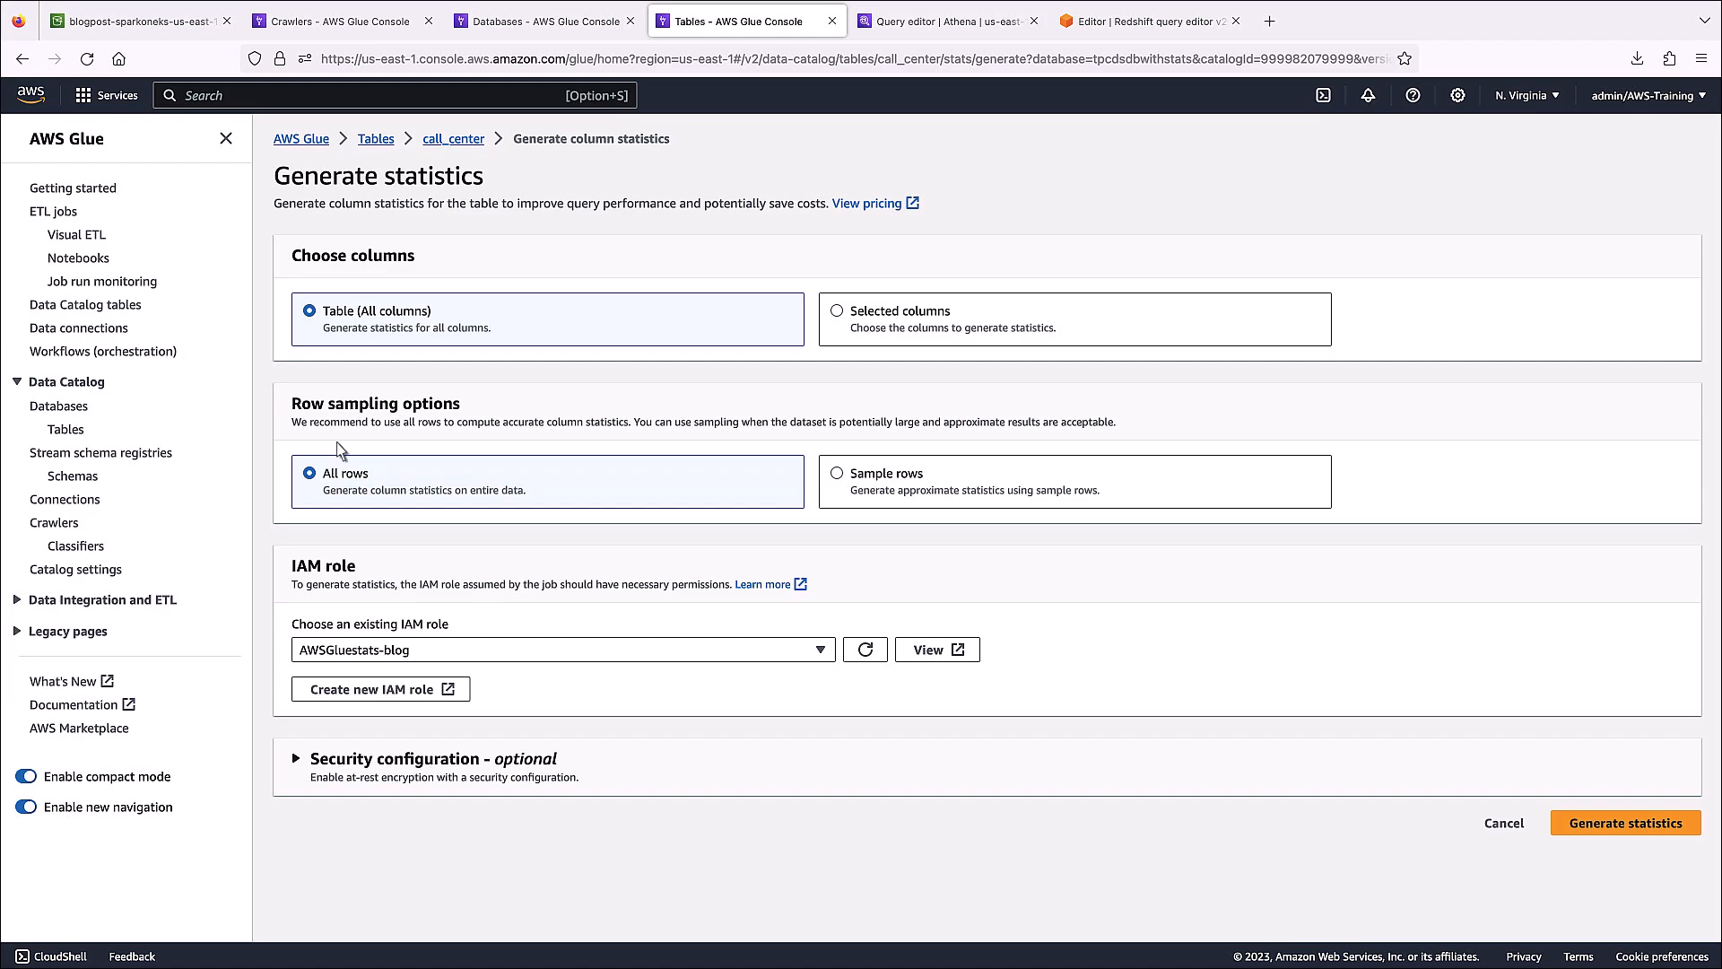
click(1626, 822)
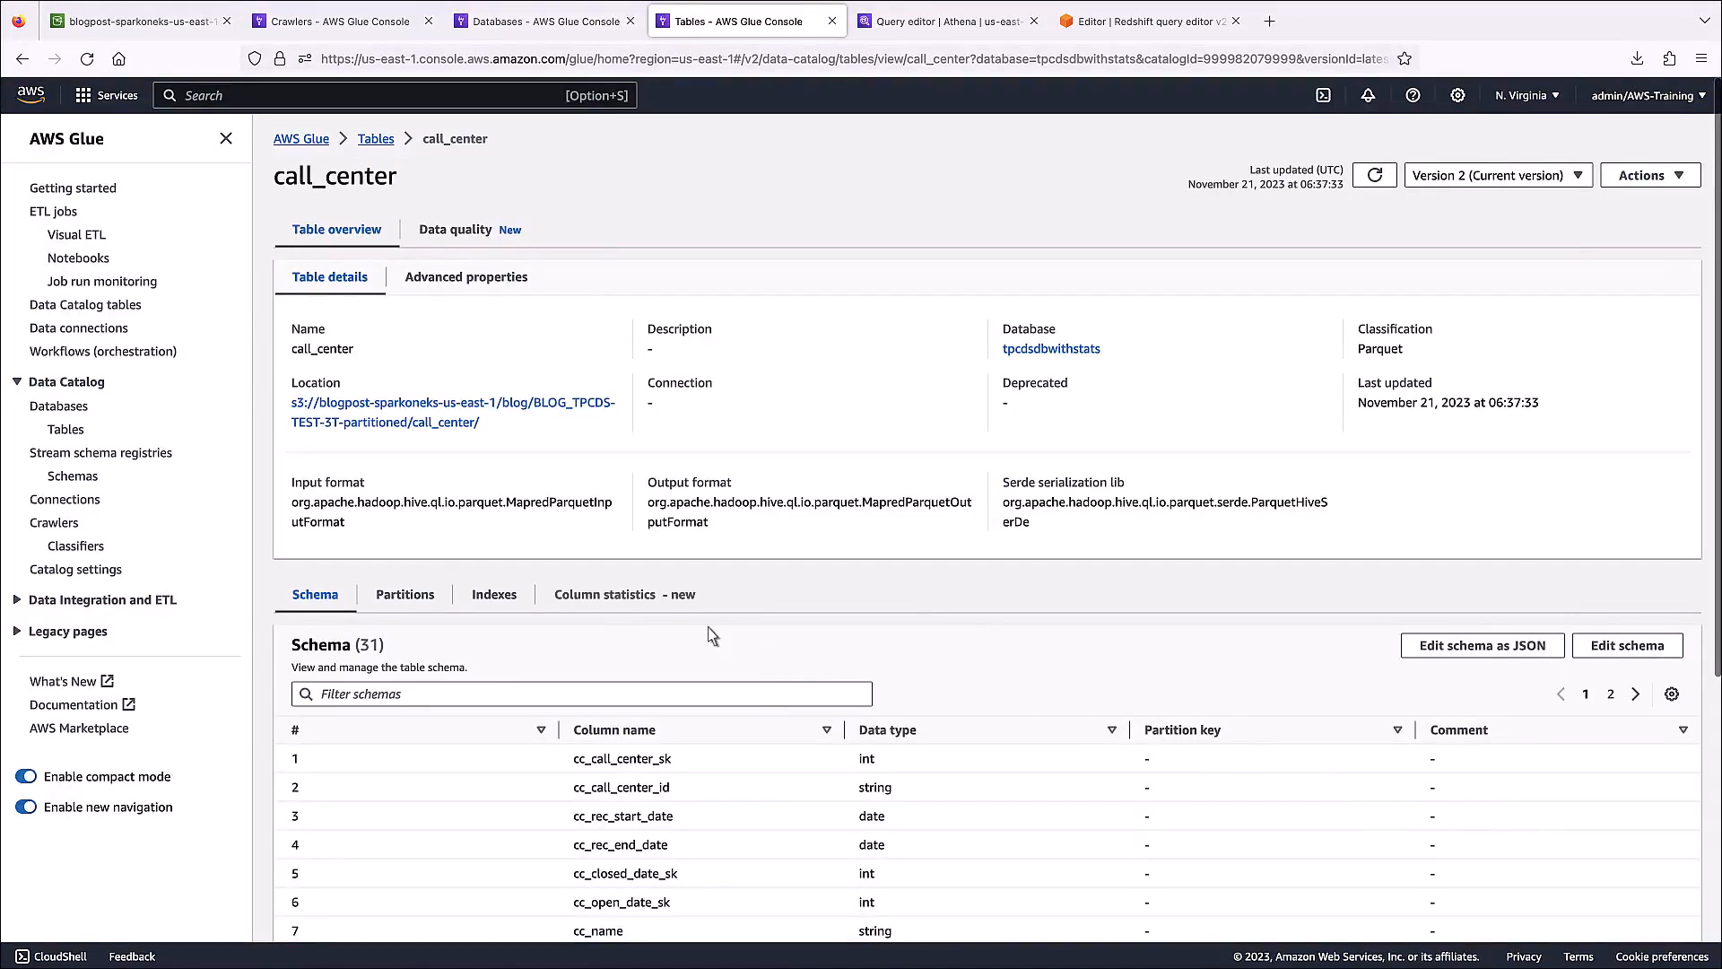
- Review call_center's generated statistics for its 31 columns, then switch to Athena
click(604, 595)
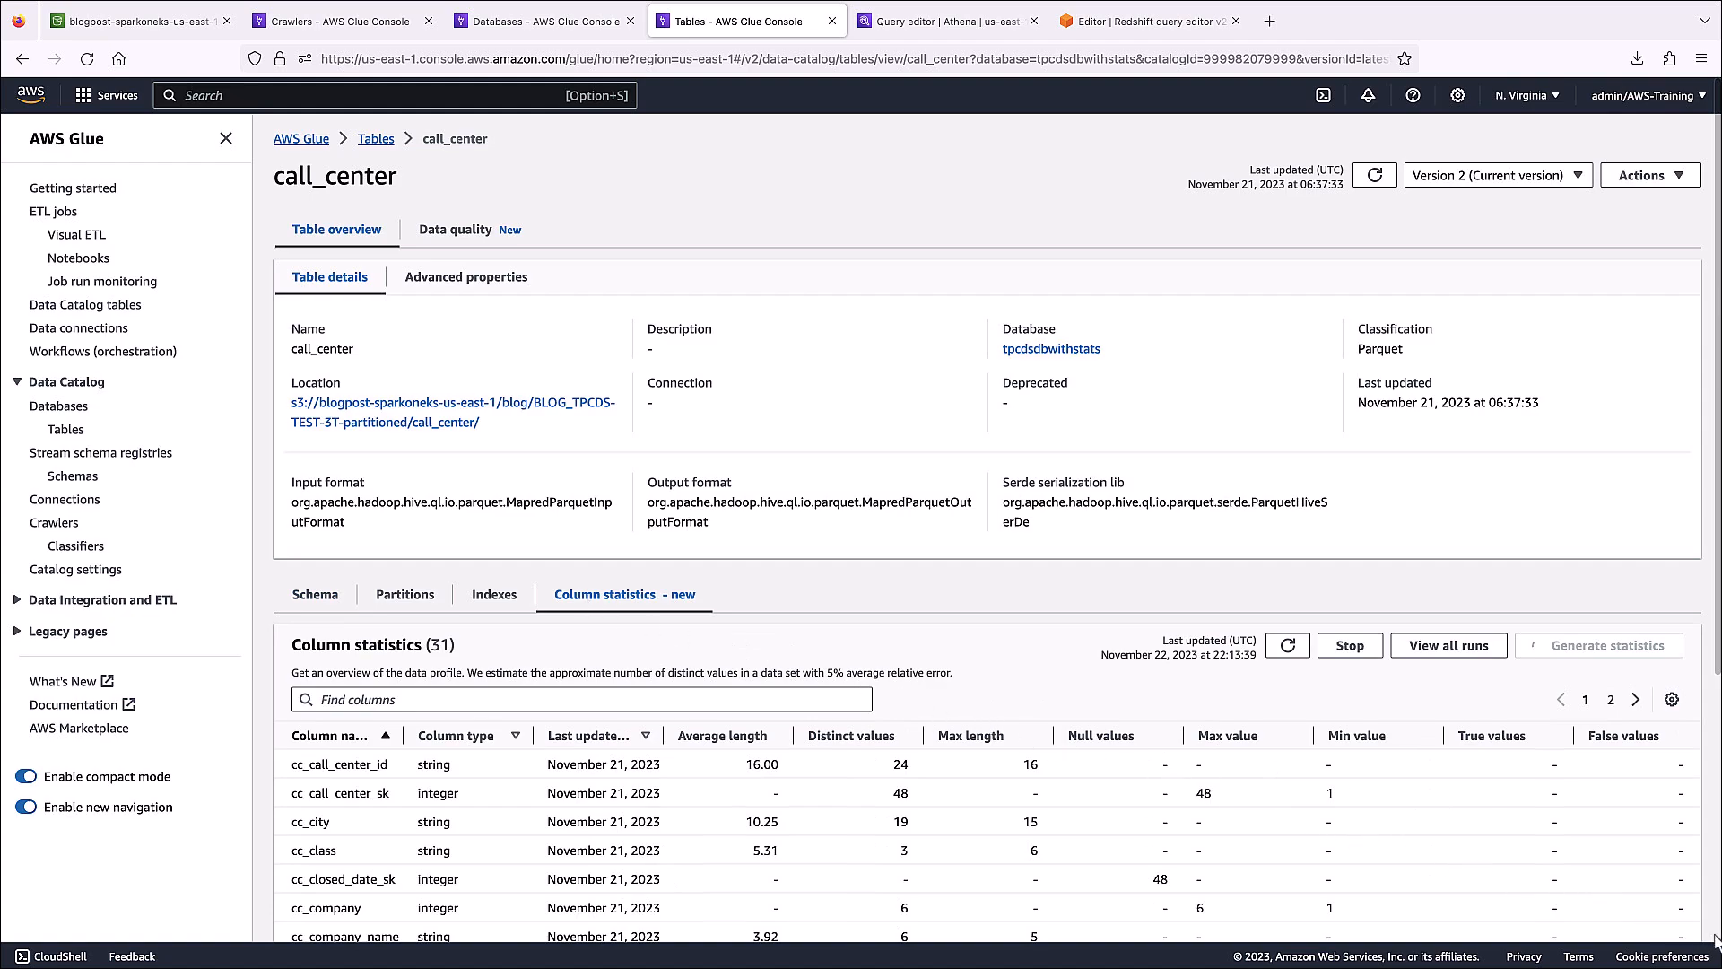
scroll(down, 3)
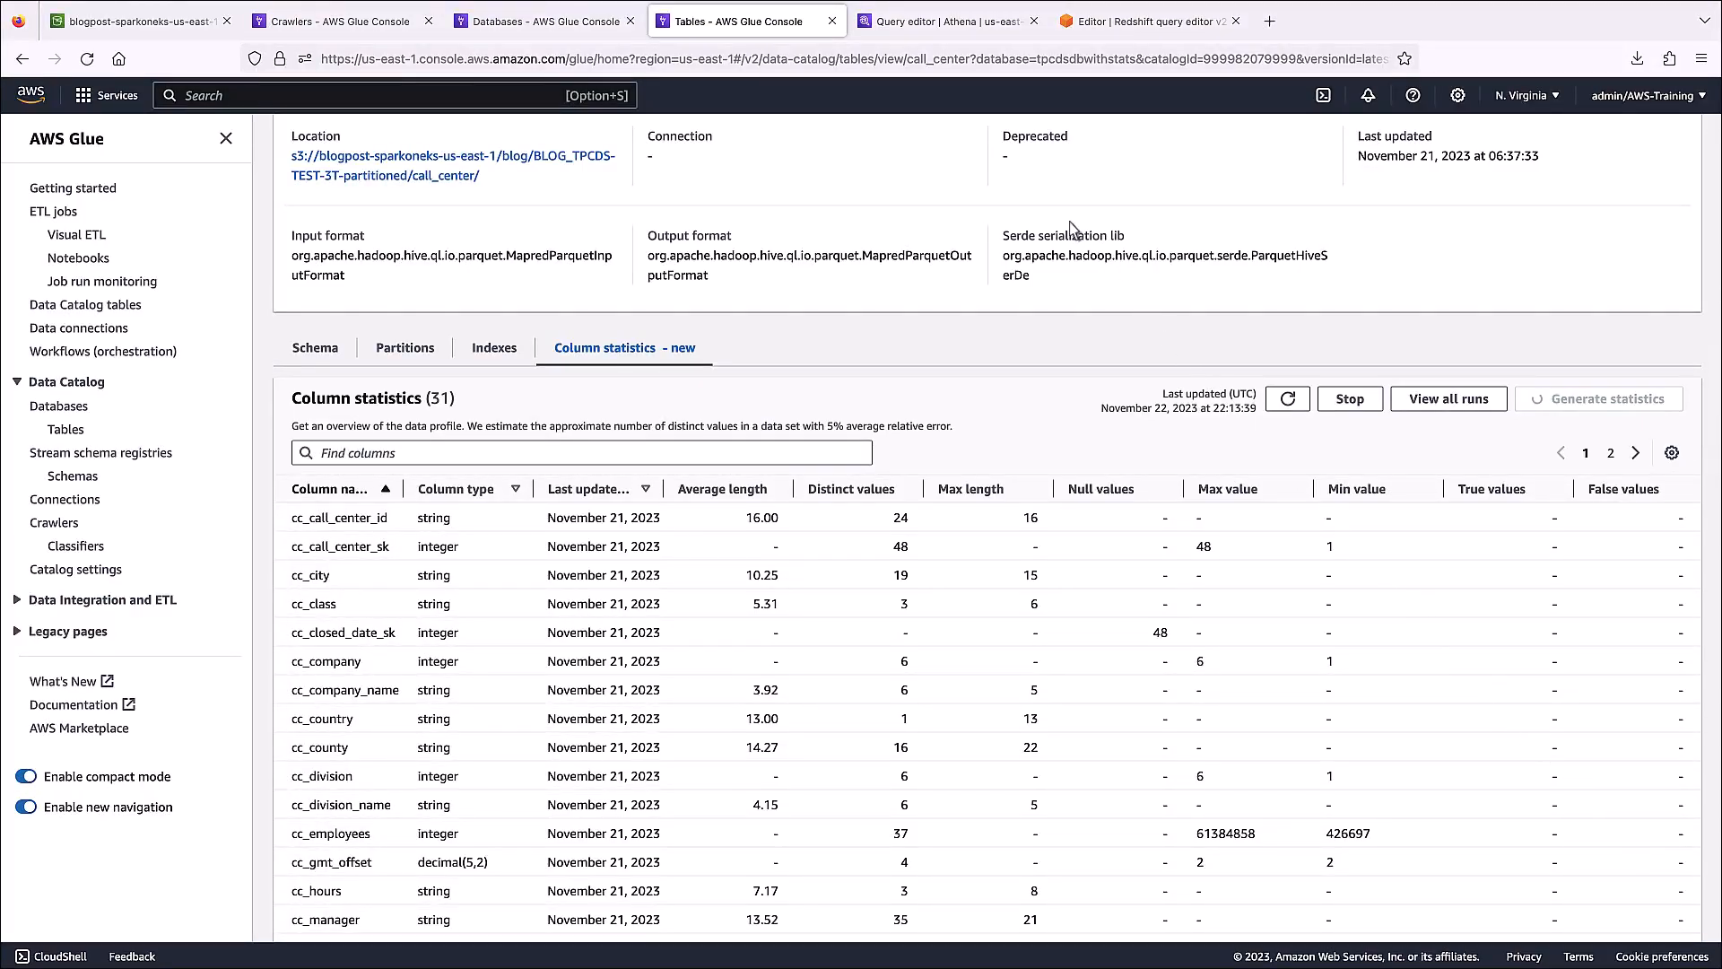
click(956, 21)
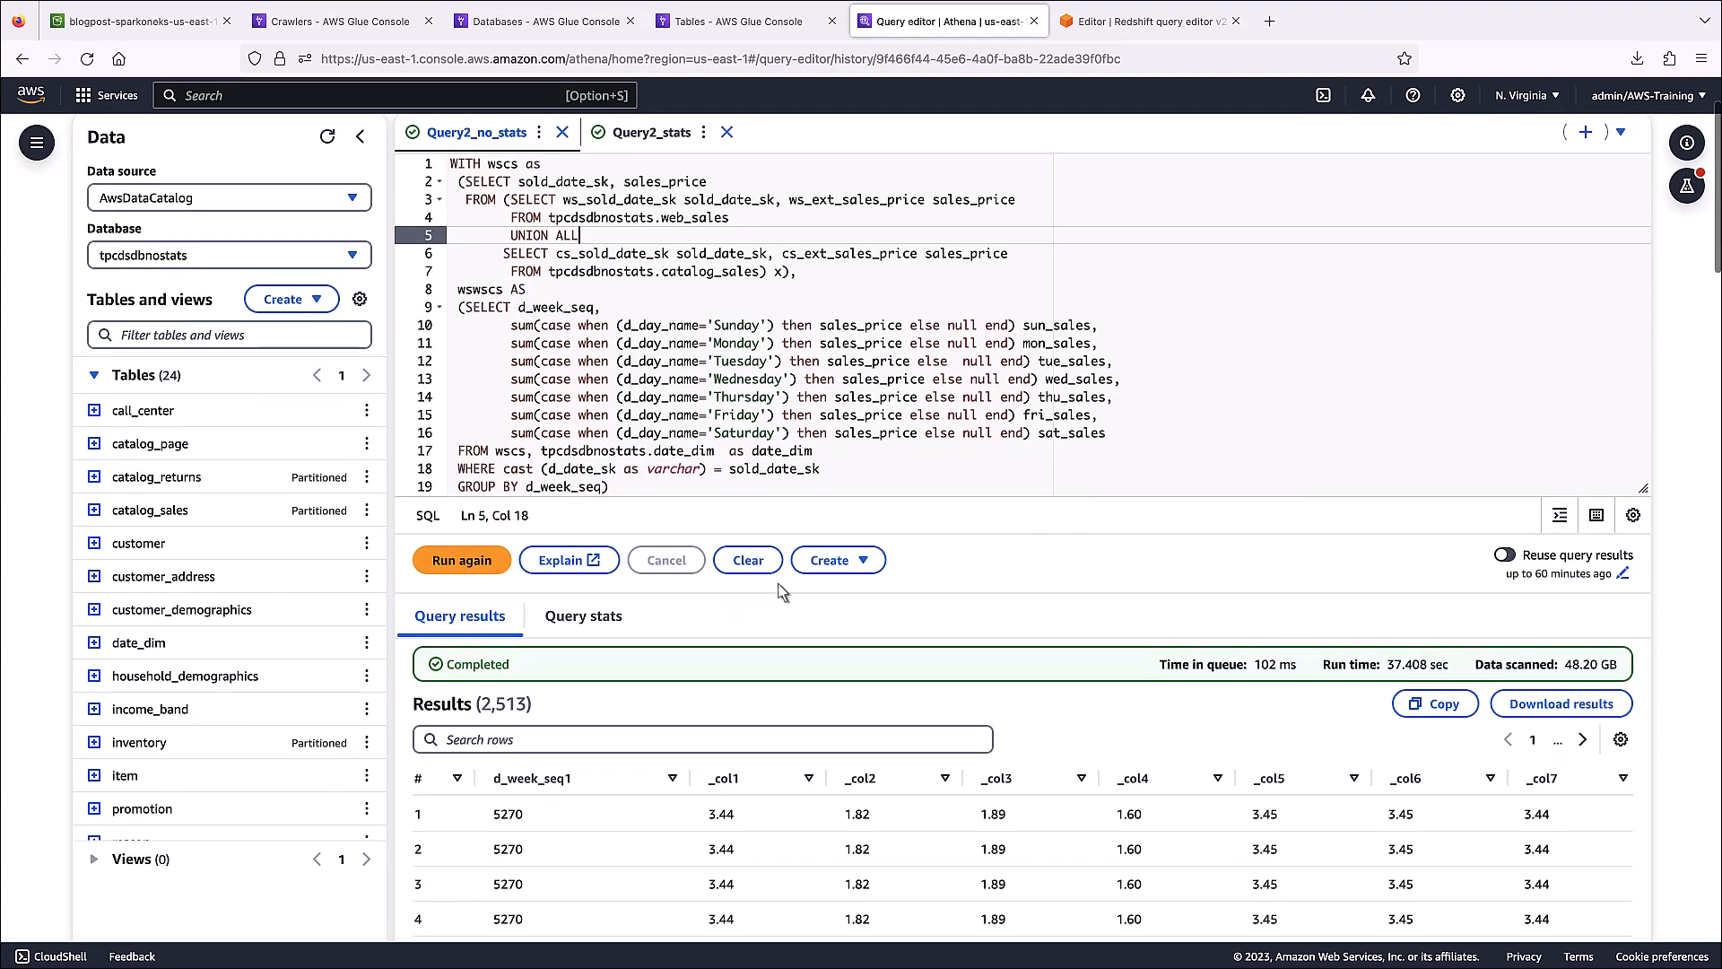
- View Query2_no_stats query stats showing a 37.6-second total runtime
click(583, 615)
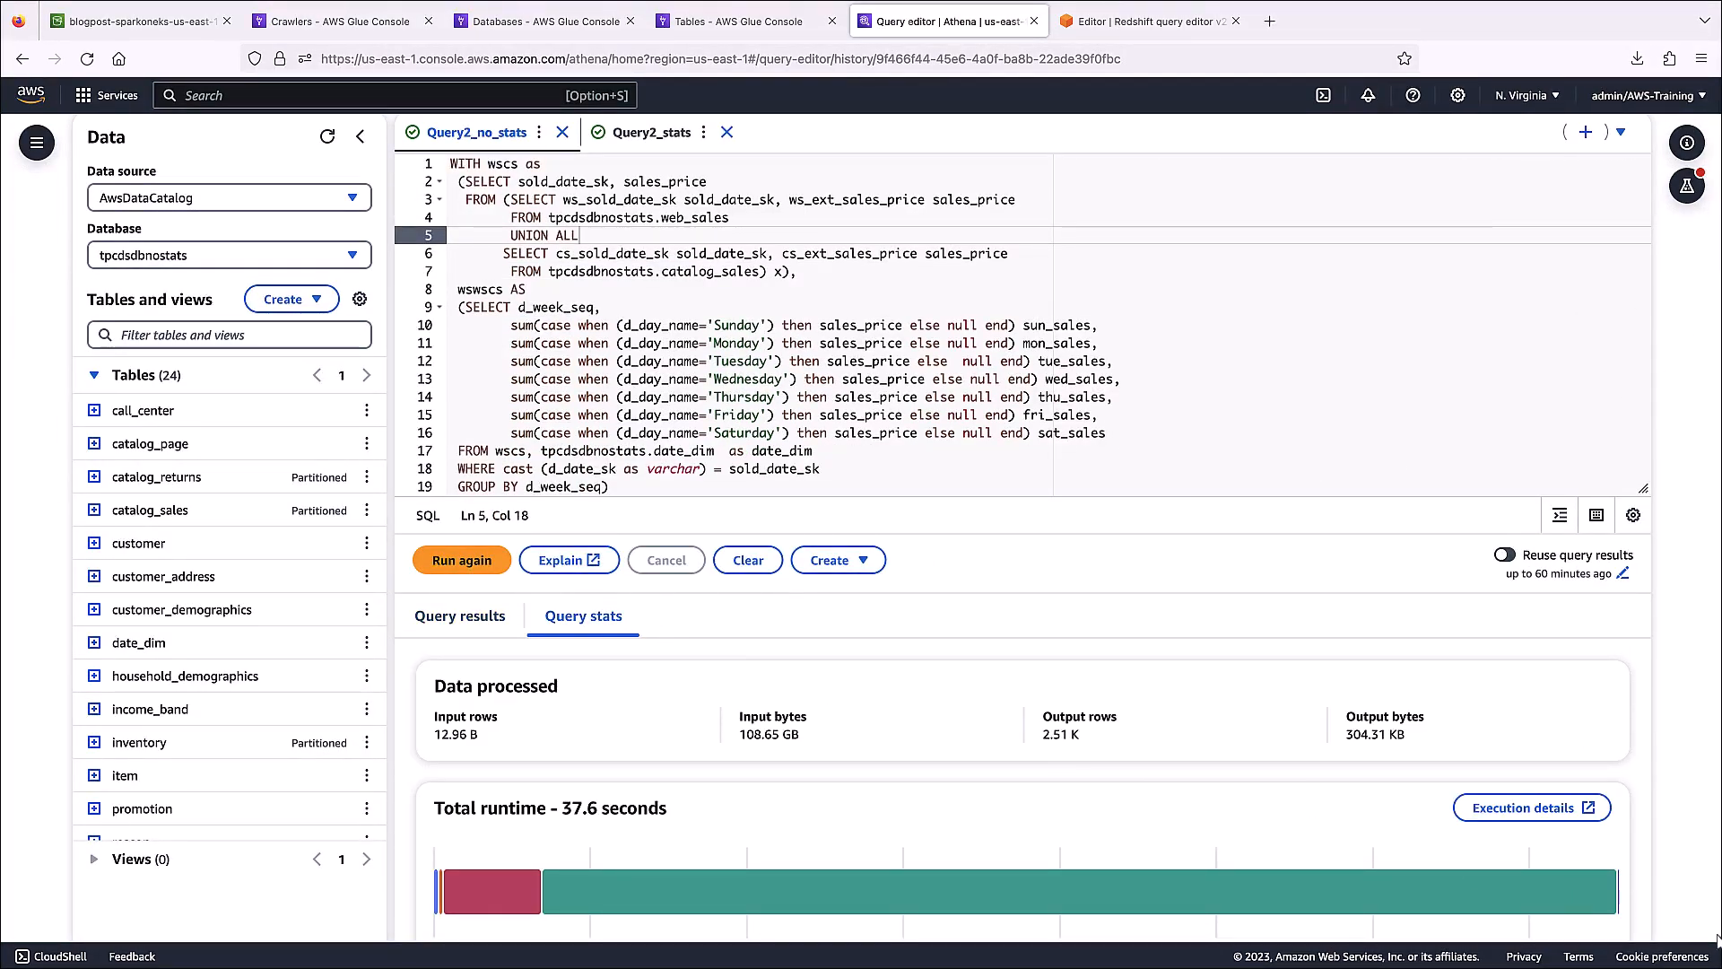
scroll(down, 3)
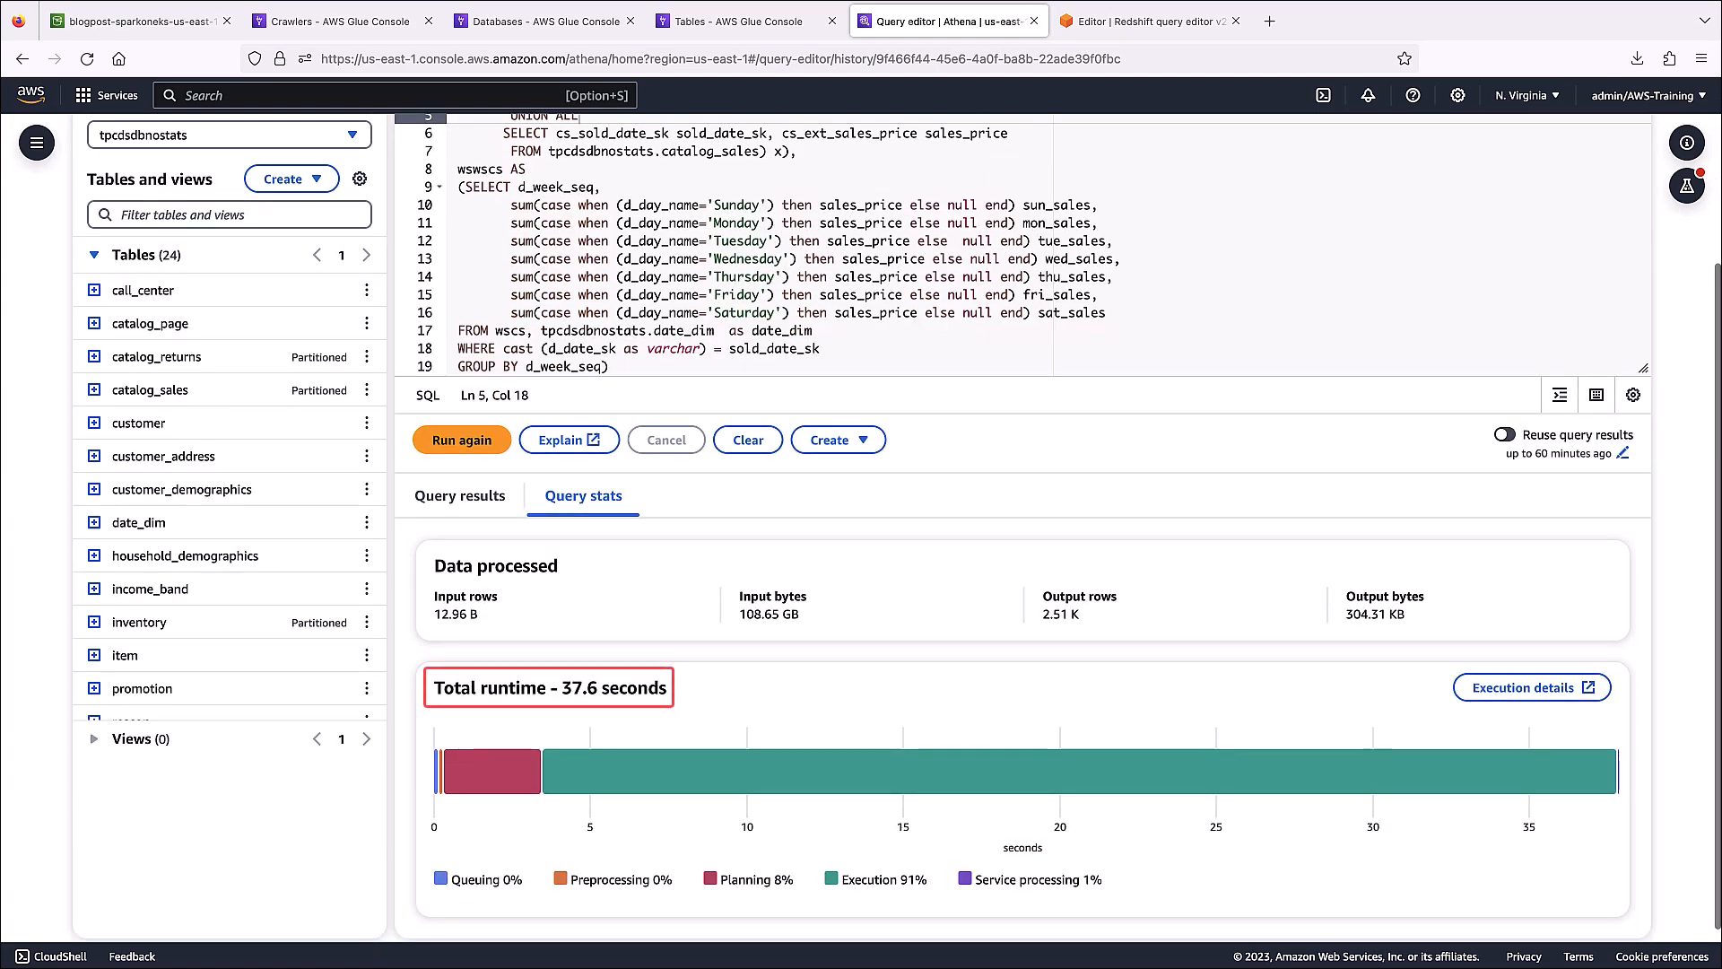
mouse_move(649, 803)
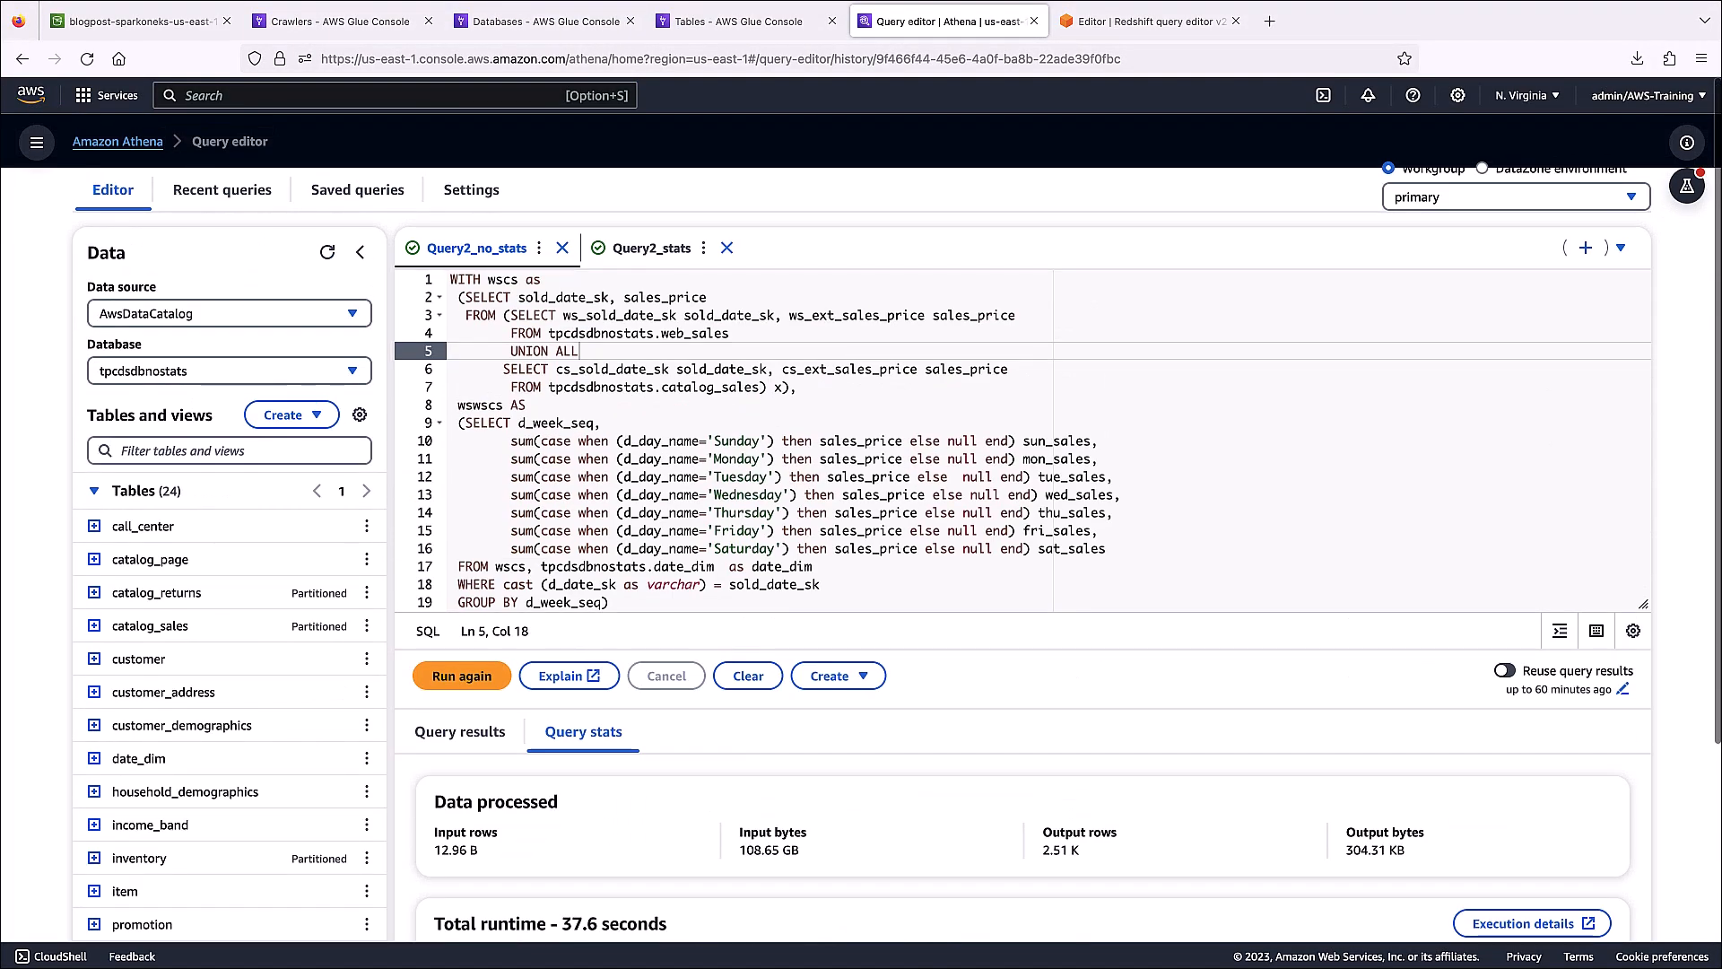
mouse_move(876, 235)
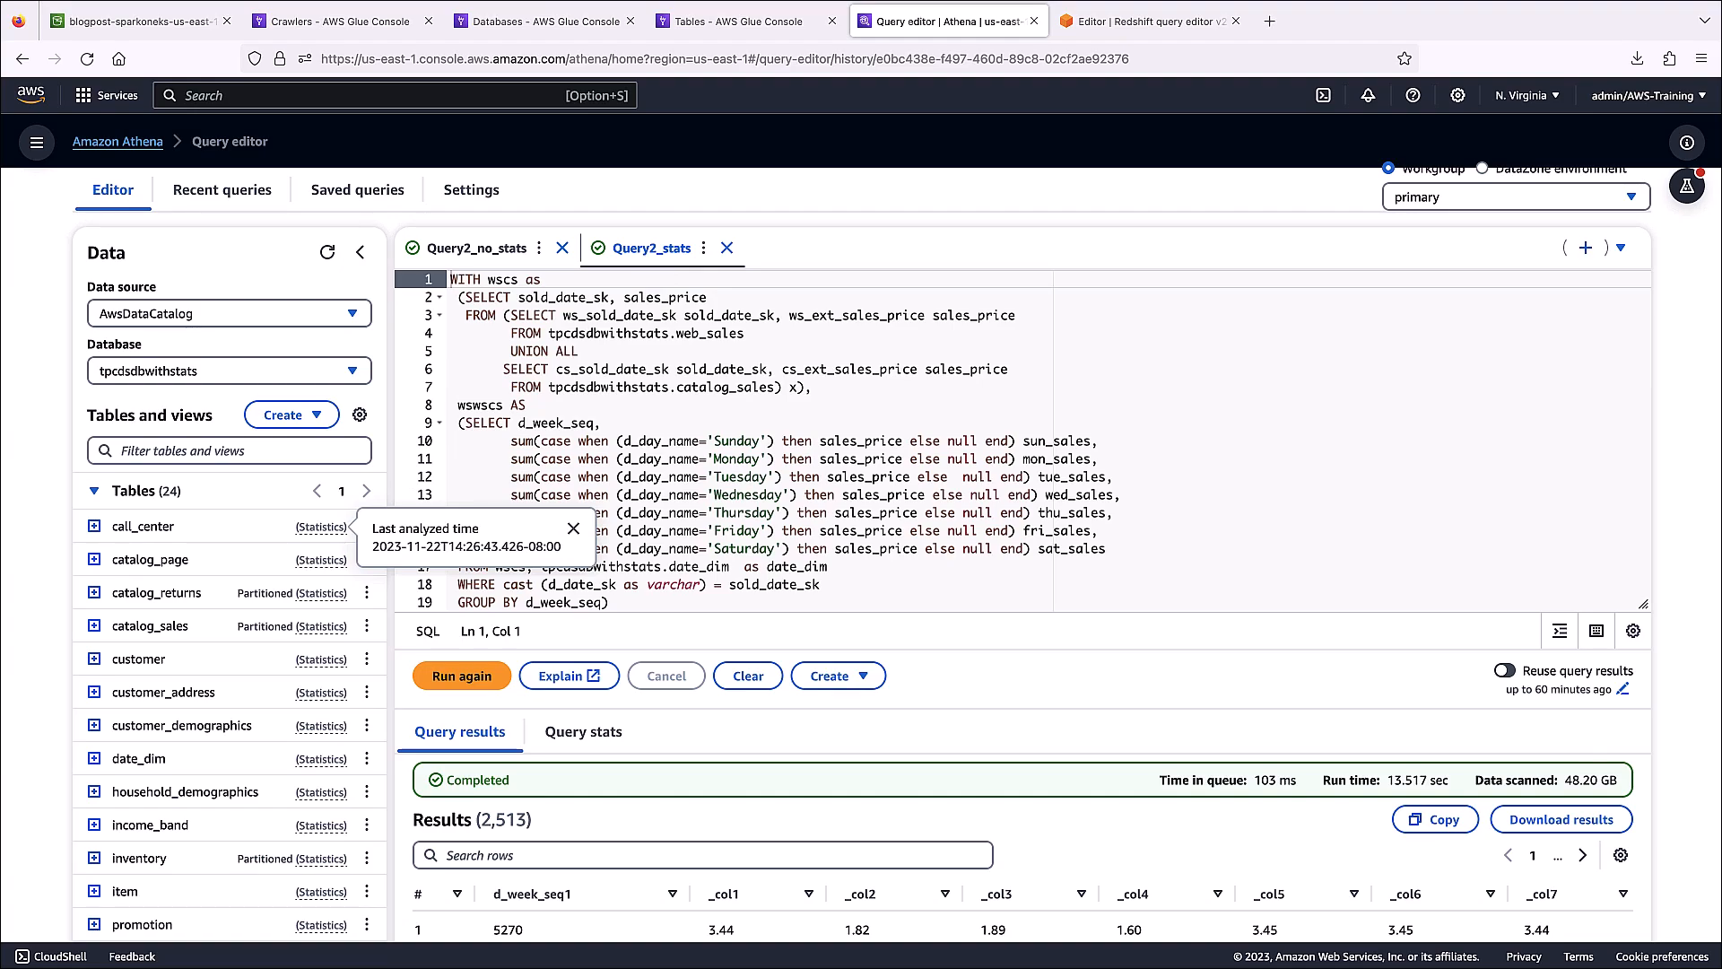
mouse_move(125, 539)
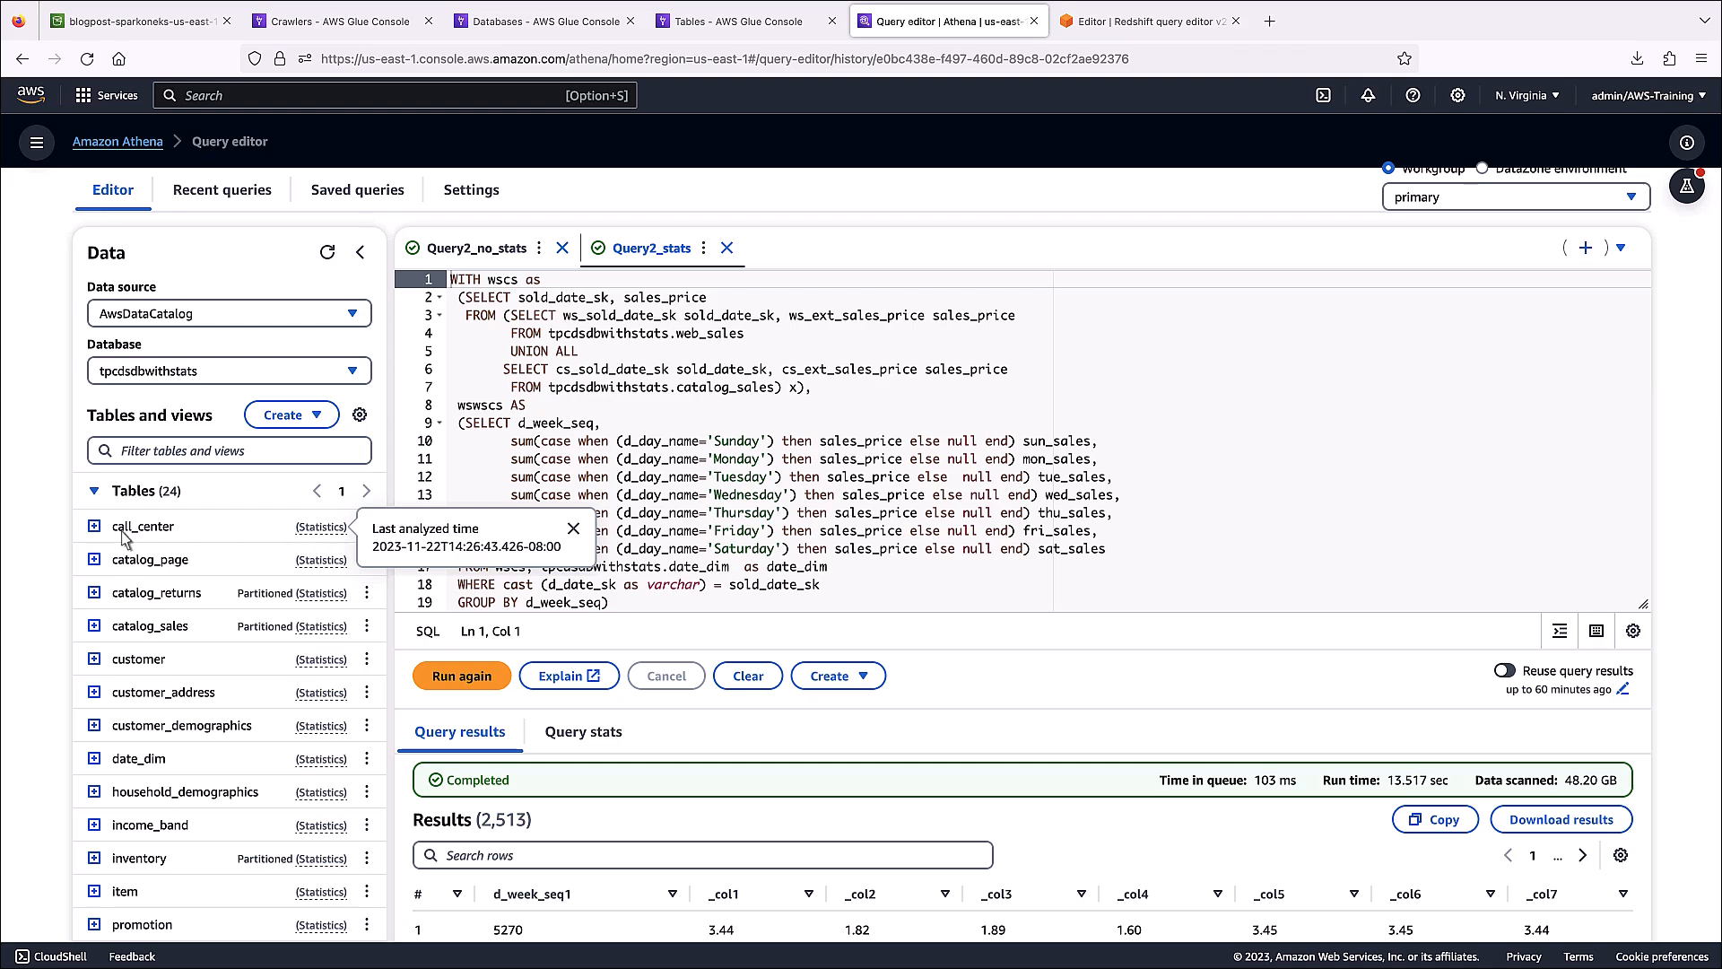
- View Query2_stats runtime breakdown of 13.8 seconds total, then switch to Redshift
click(93, 525)
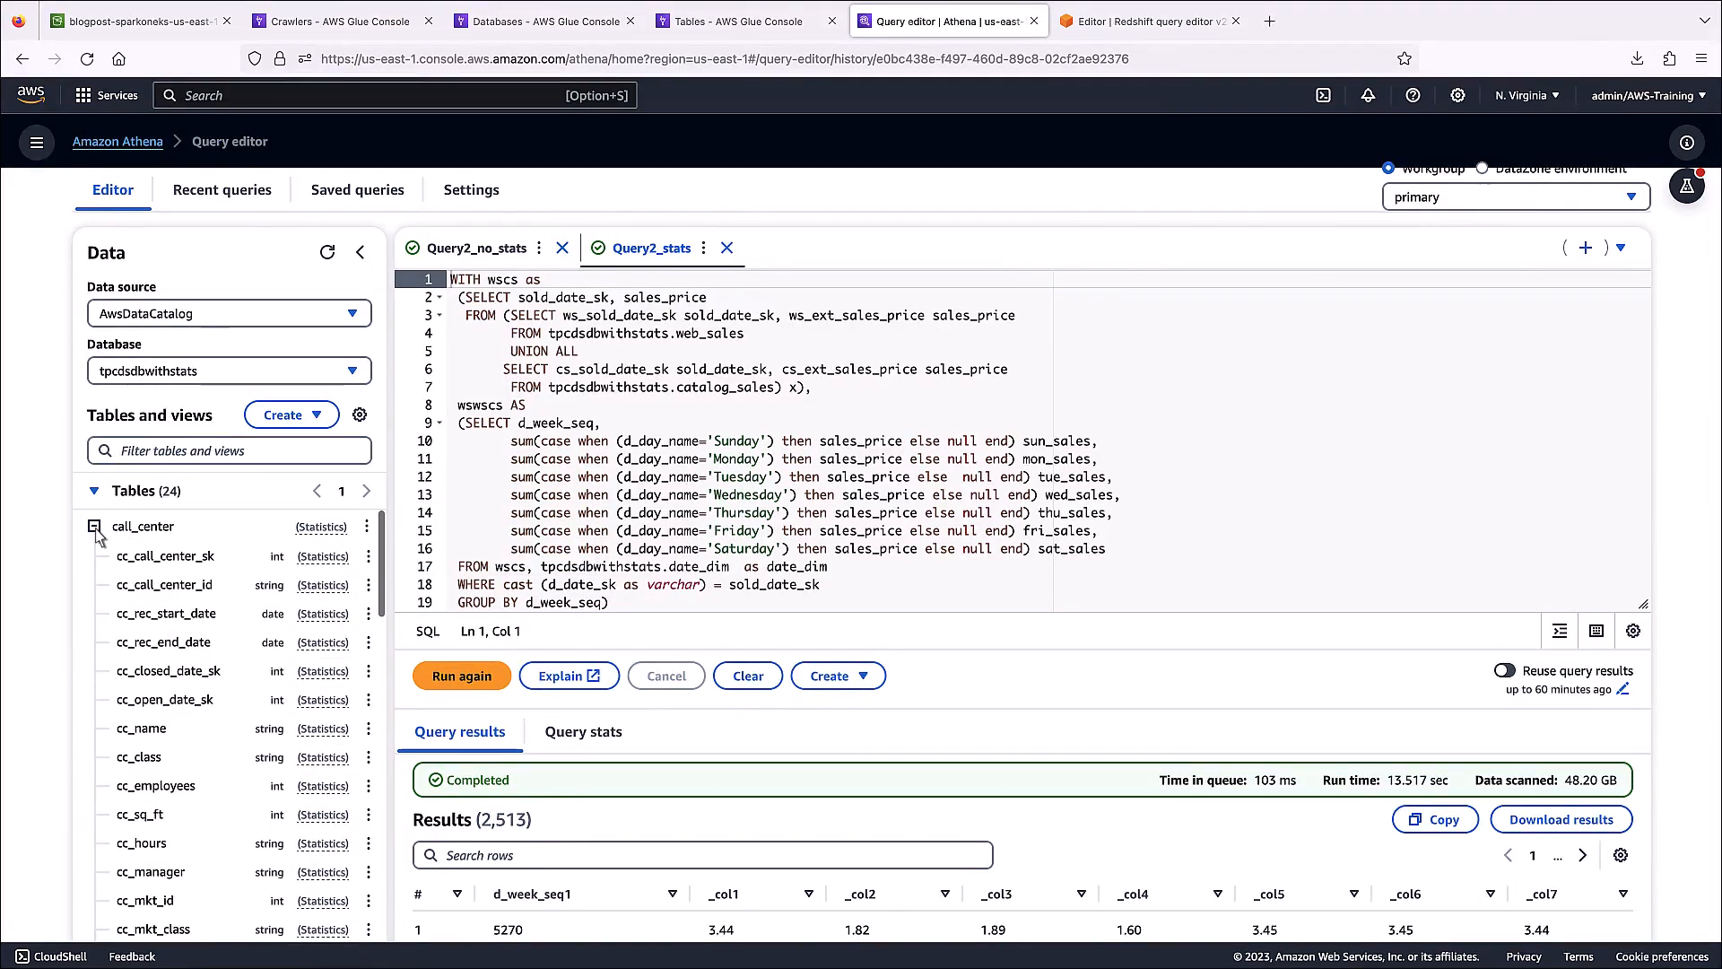
click(93, 526)
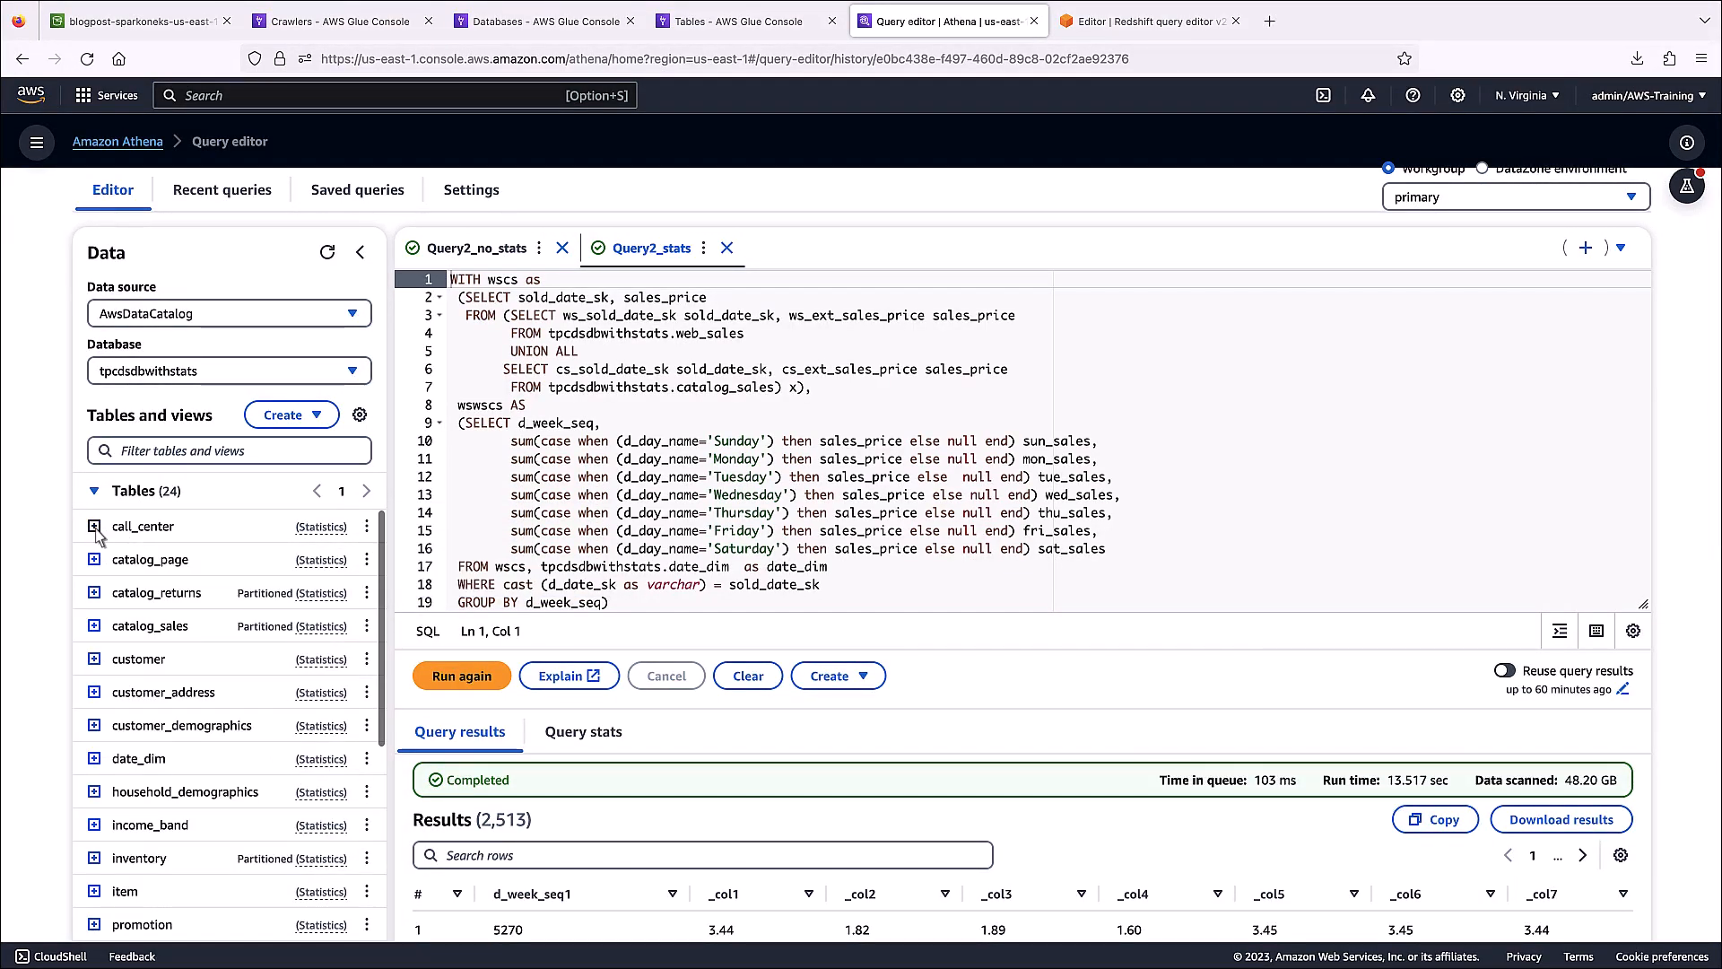
click(583, 732)
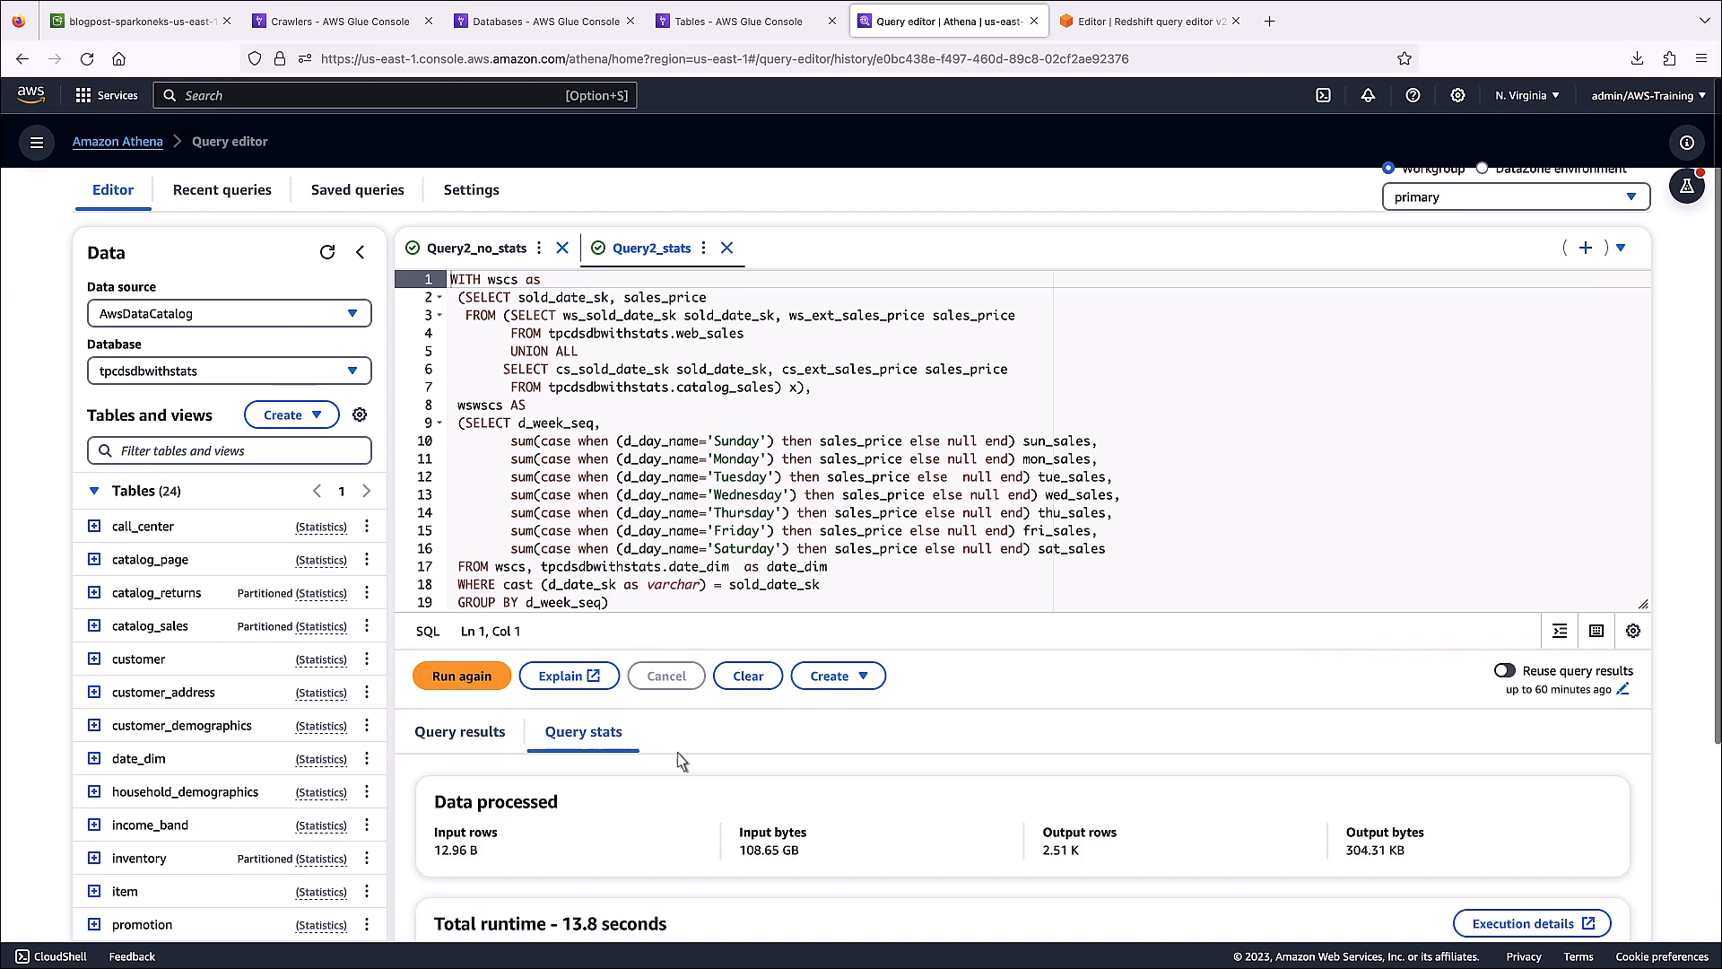
scroll(down, 3)
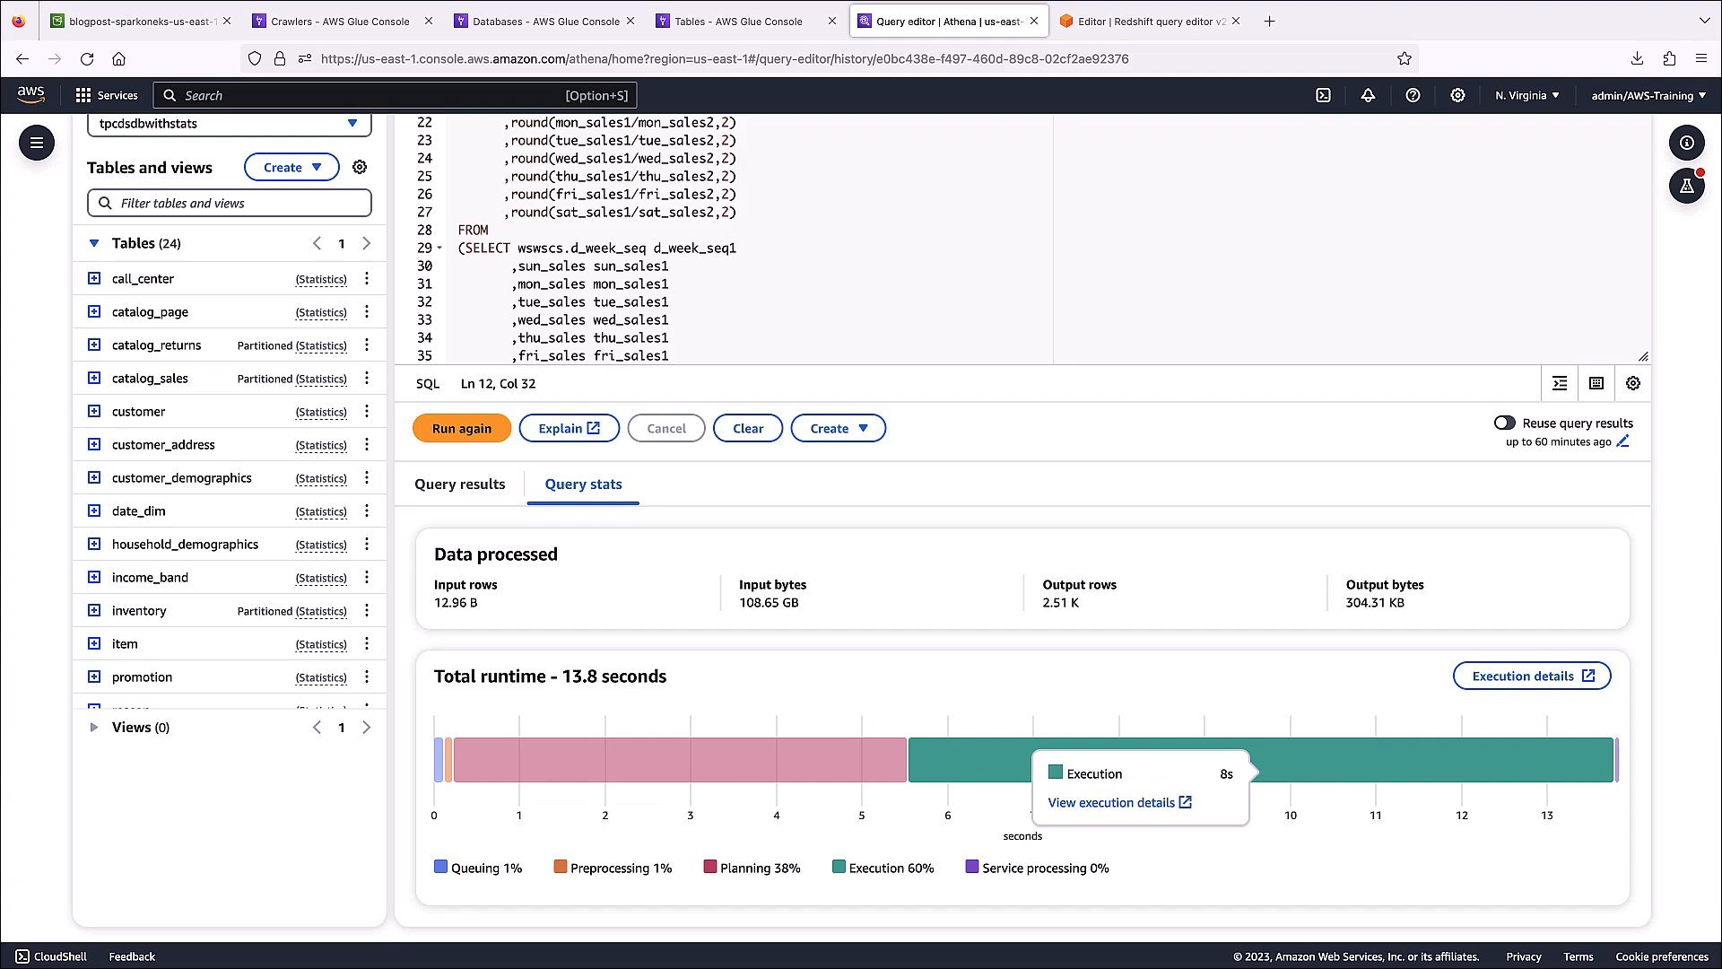
mouse_move(1164, 312)
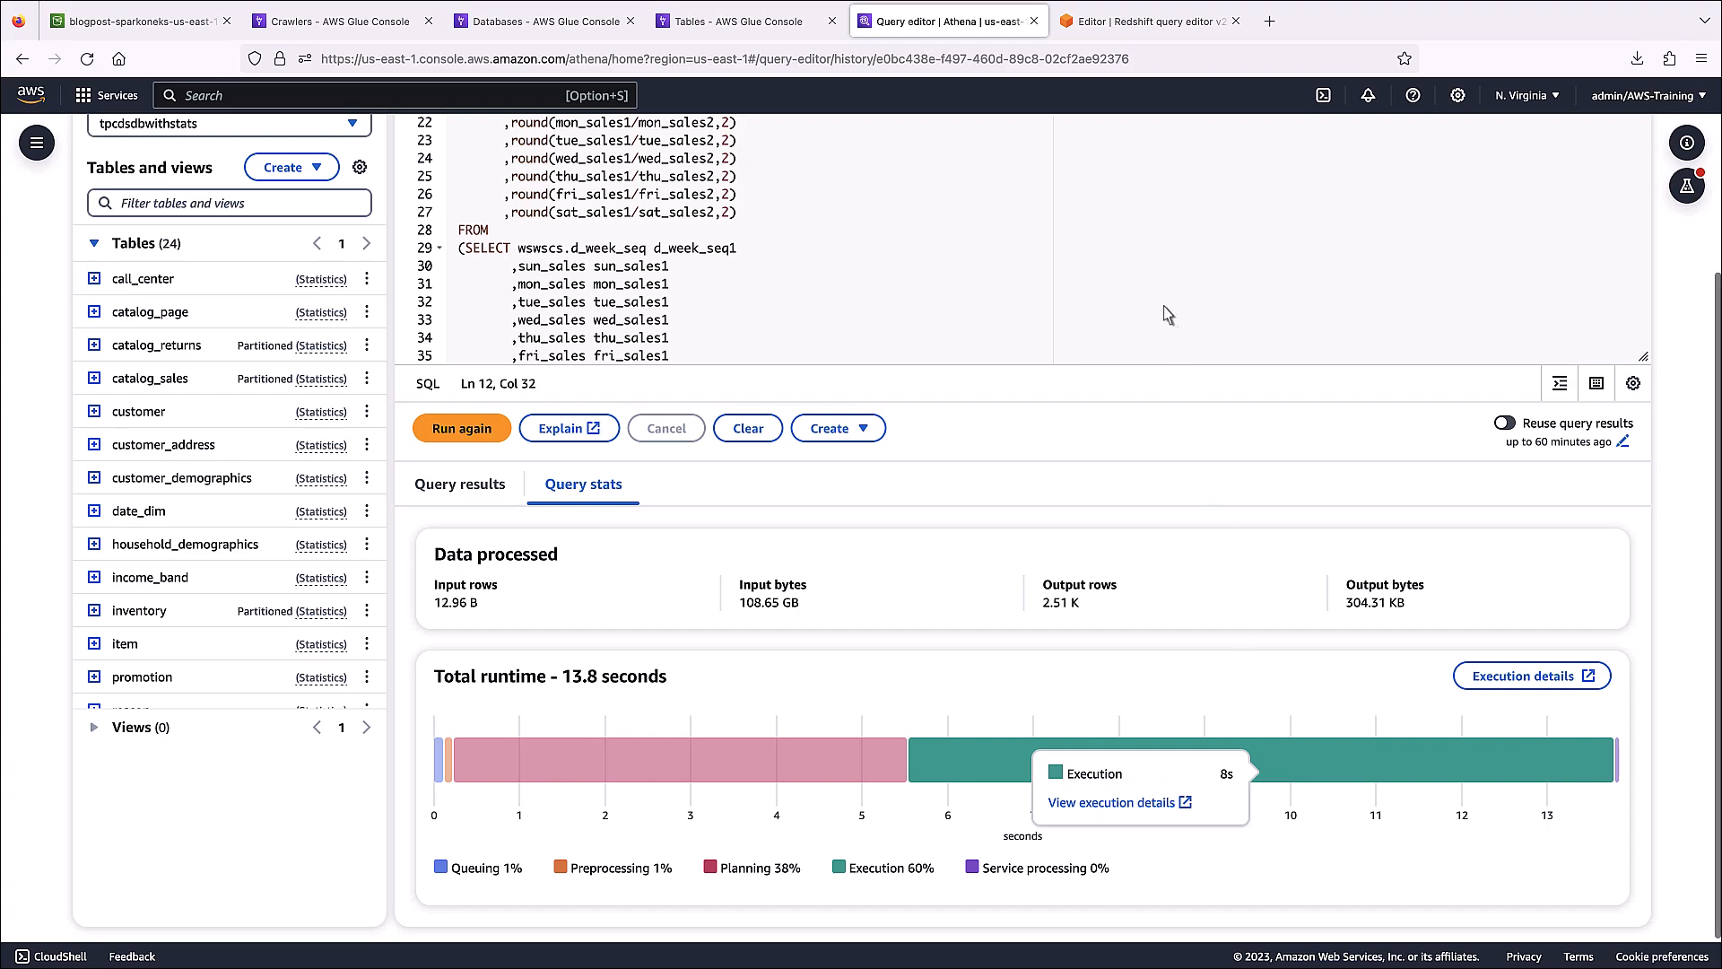
click(1148, 20)
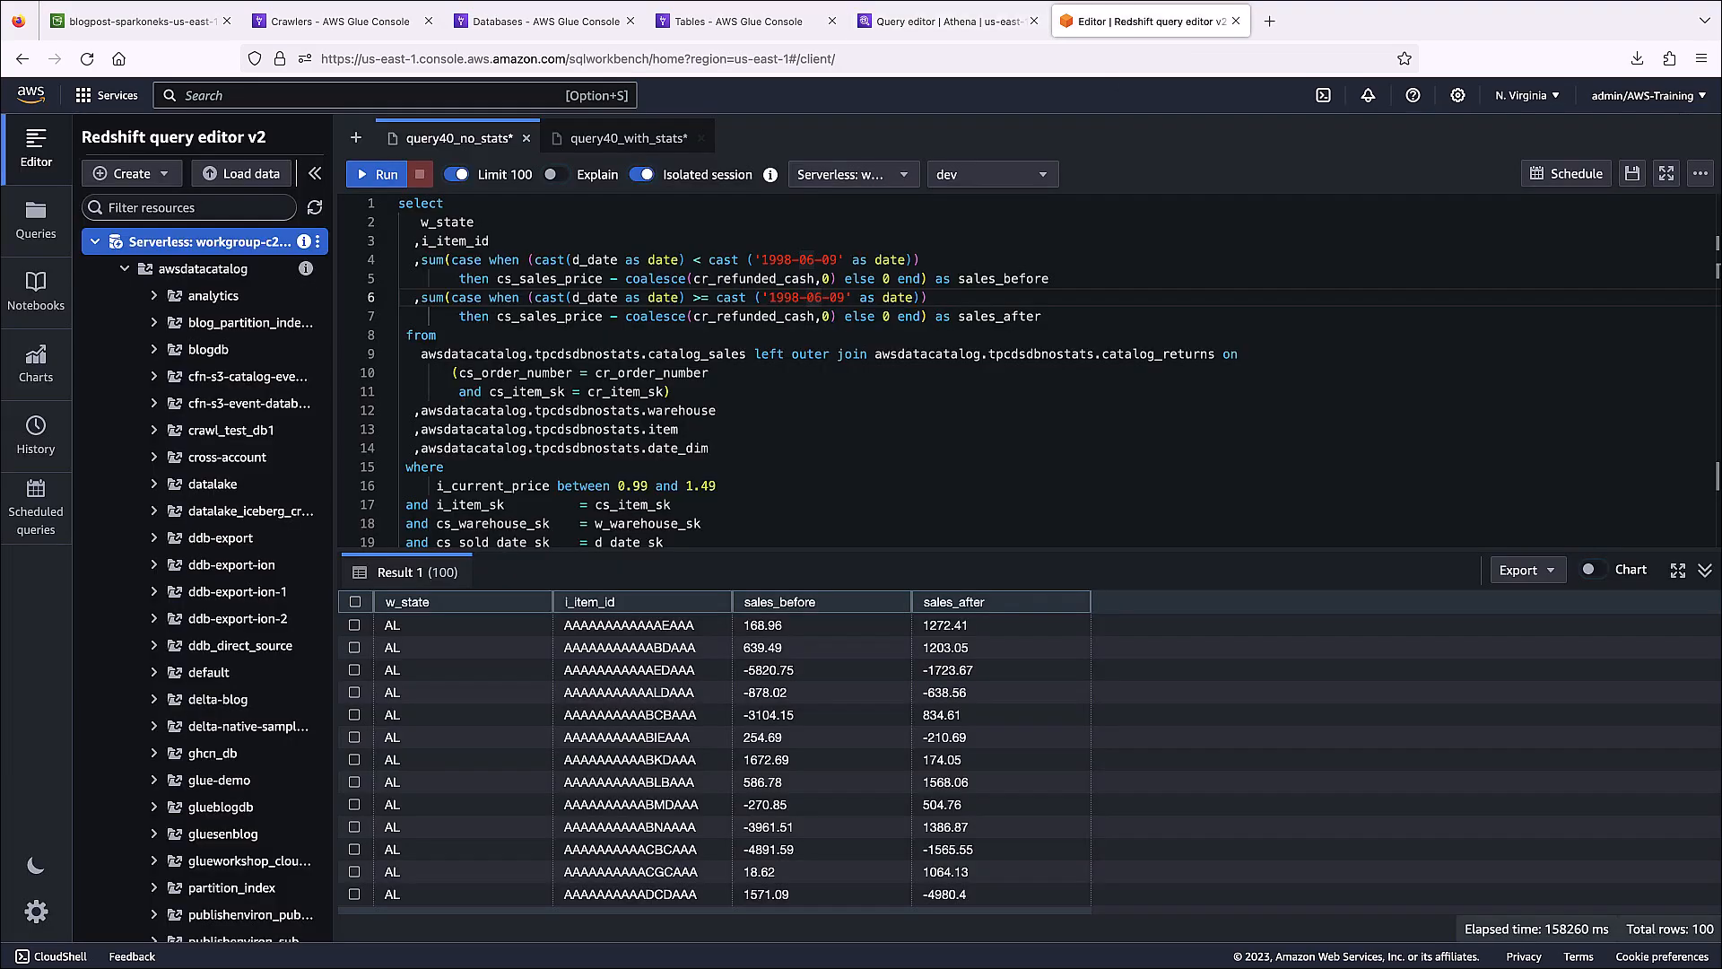